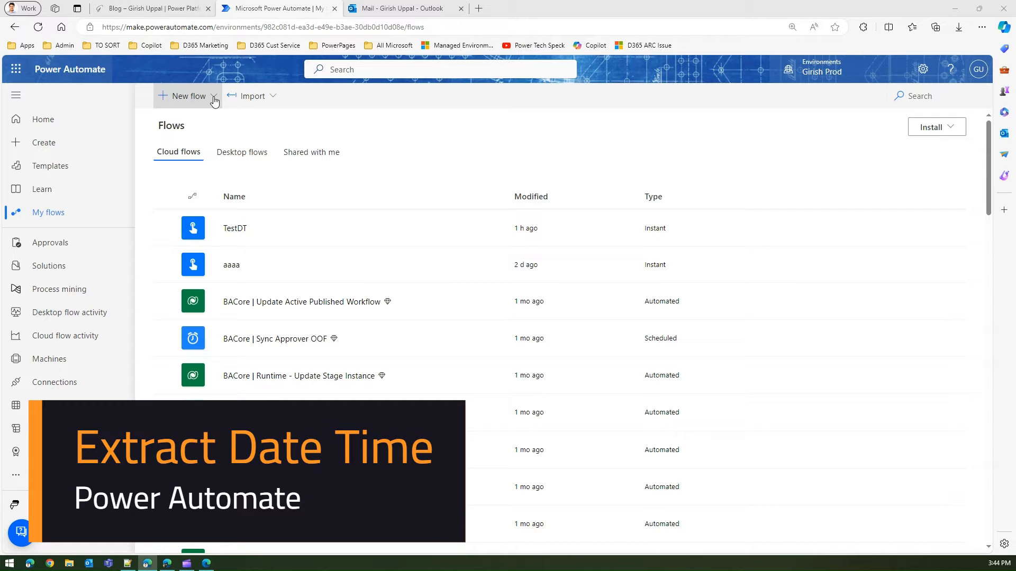
Step: Start an instant cloud flow named GetDateTime using the 'Manually trigger a flow' trigger
left_click(188, 95)
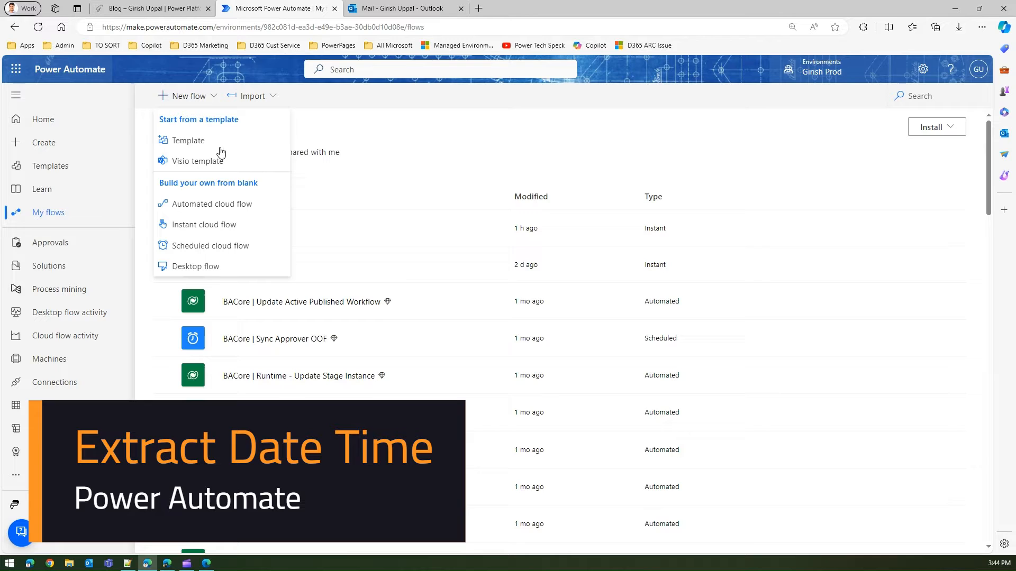
mouse_move(201, 224)
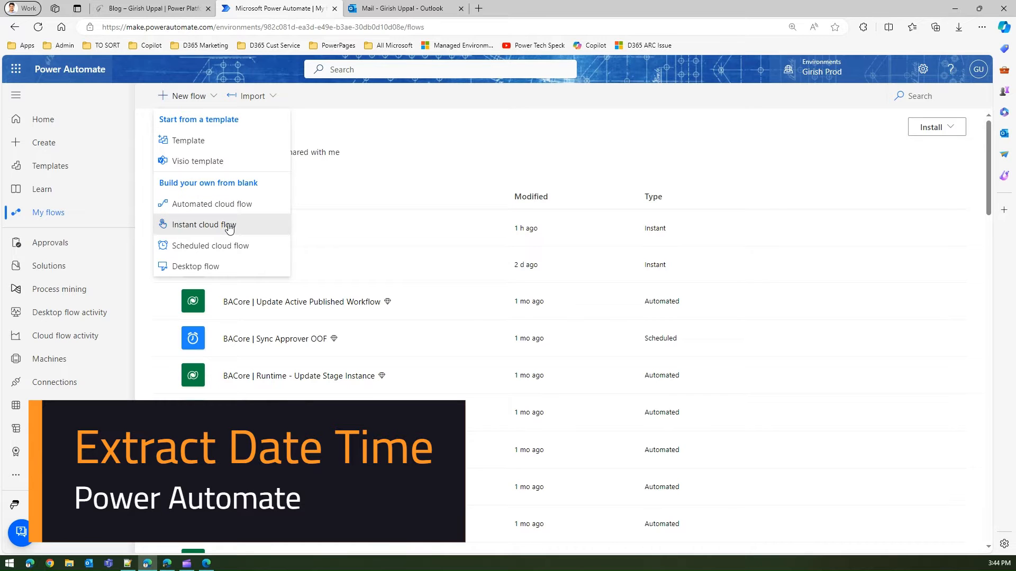
left_click(201, 225)
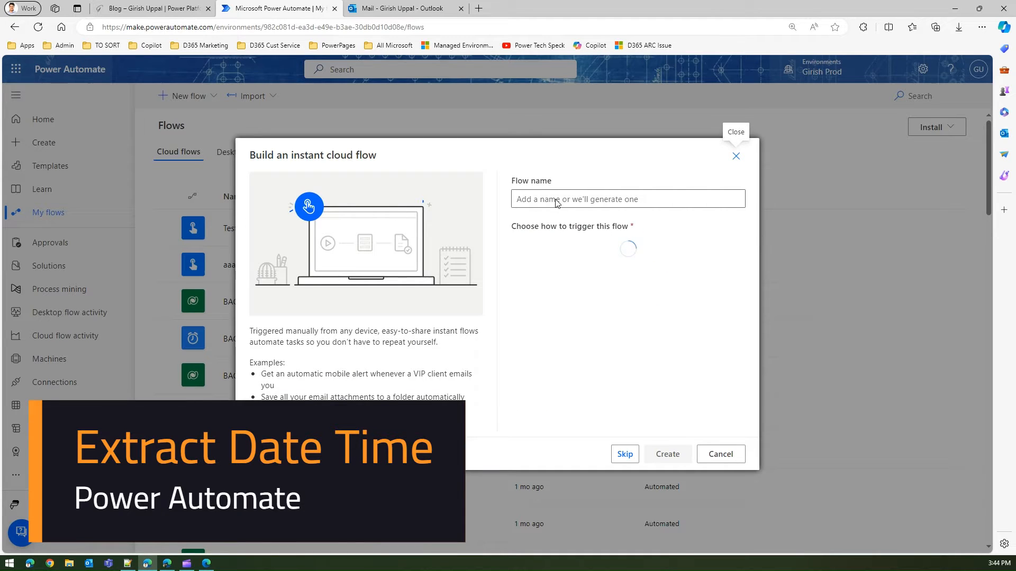
left_click(622, 199)
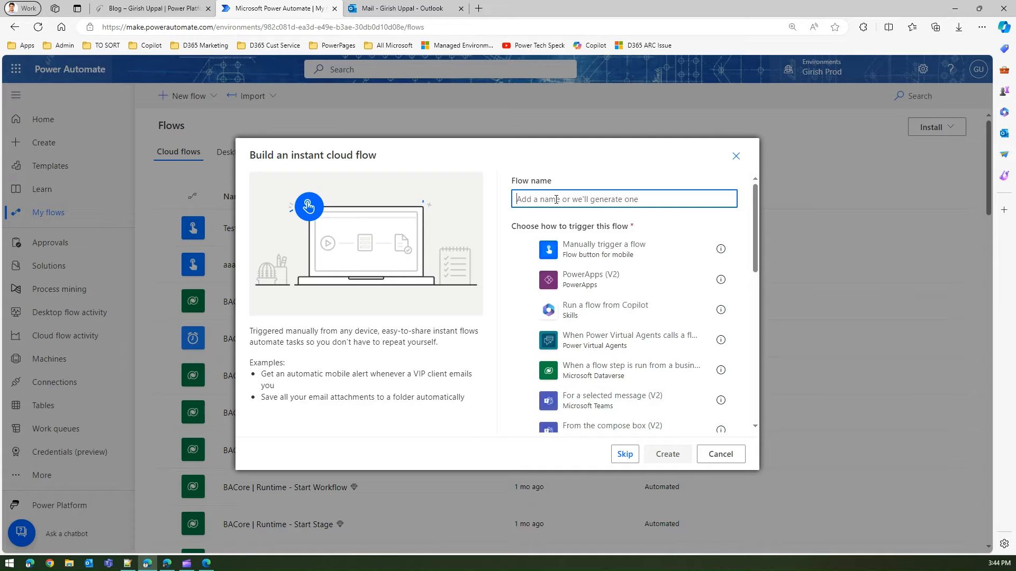
type("GetDateTime")
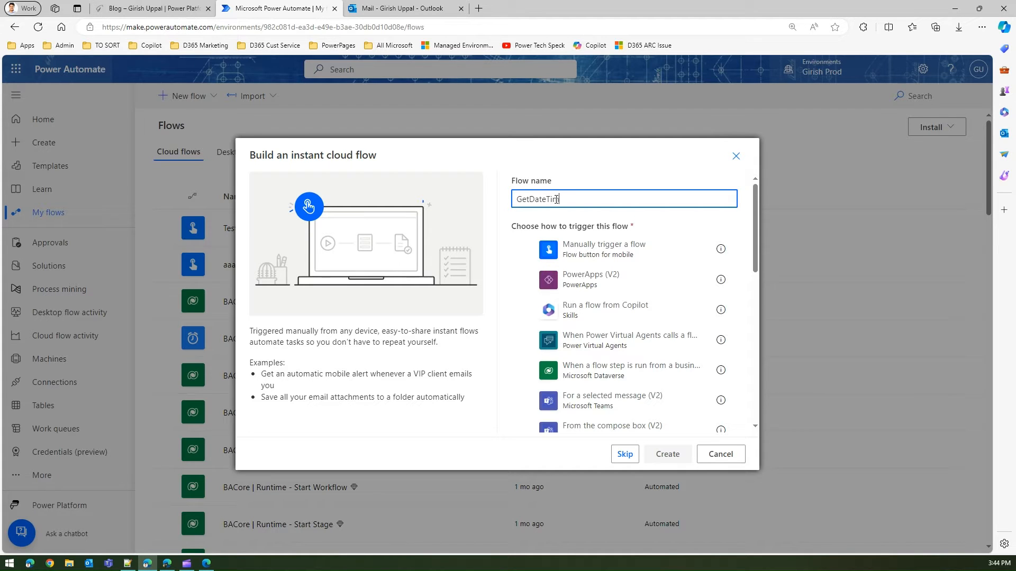
left_click(602, 249)
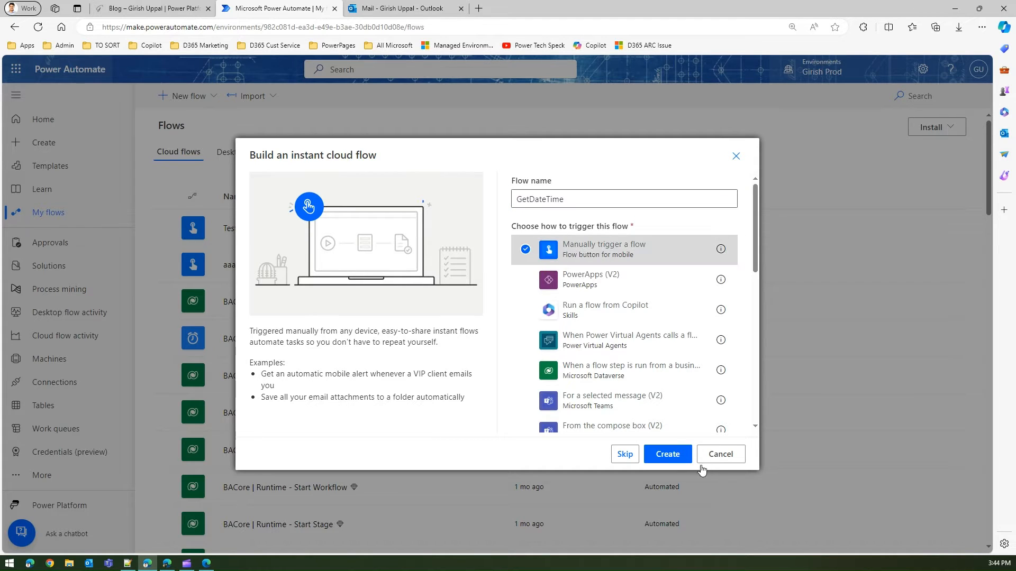
Step: Create the GetDateTime flow and switch off the new designer for the classic one
left_click(667, 453)
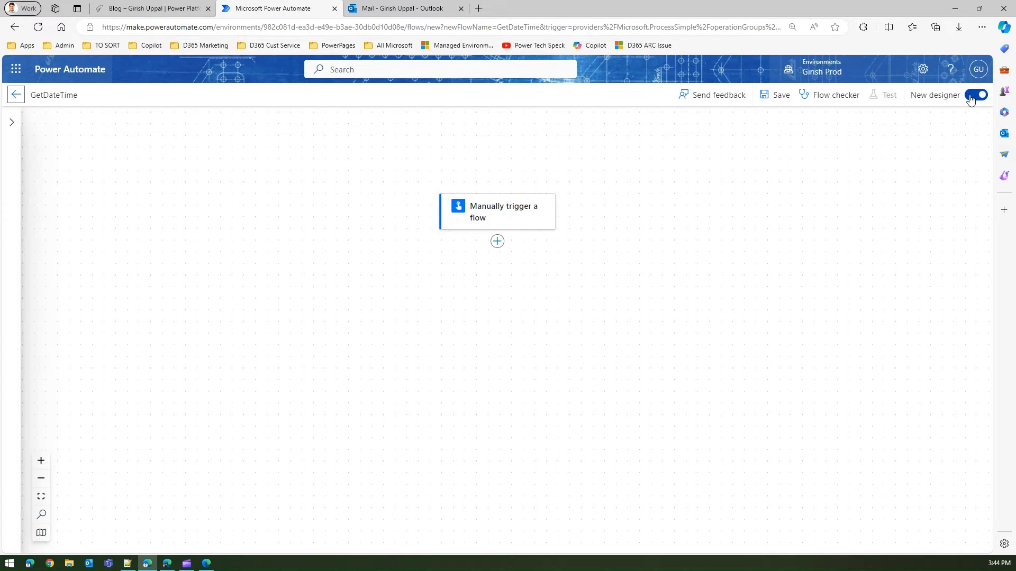
left_click(978, 95)
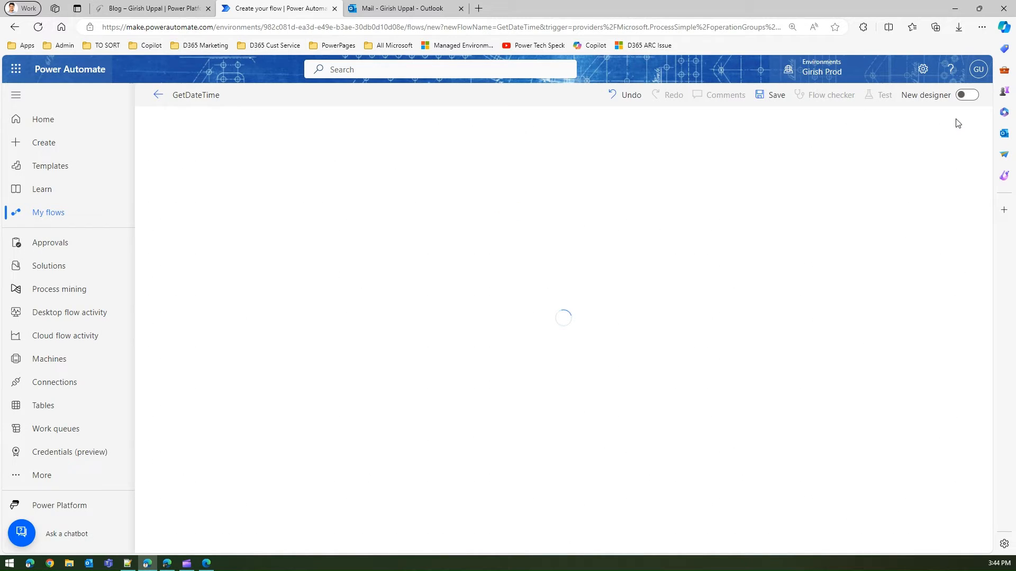
mouse_move(158, 95)
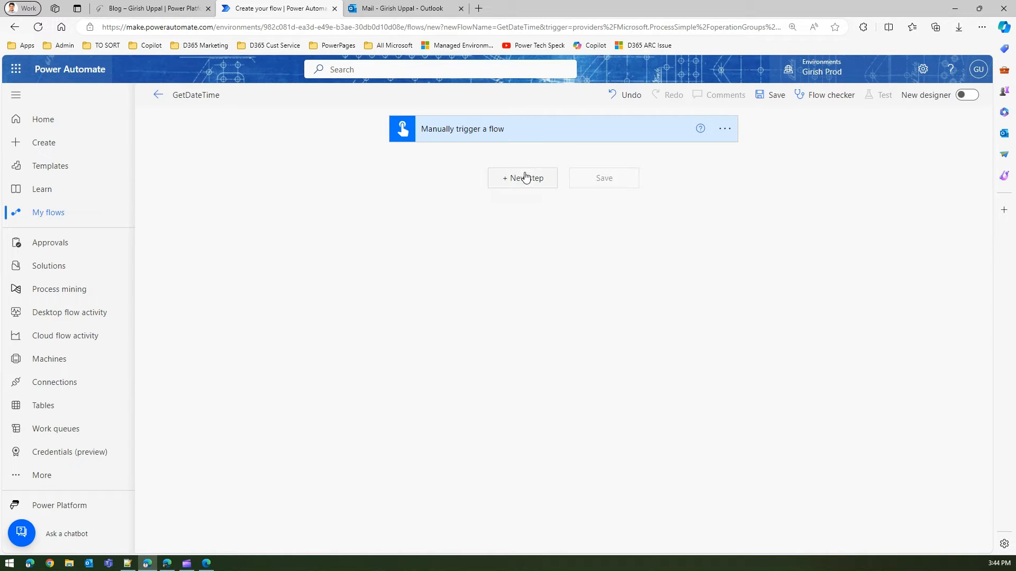
Step: Add an Office 365 Outlook Send an email (V2) action after the manual trigger
left_click(522, 178)
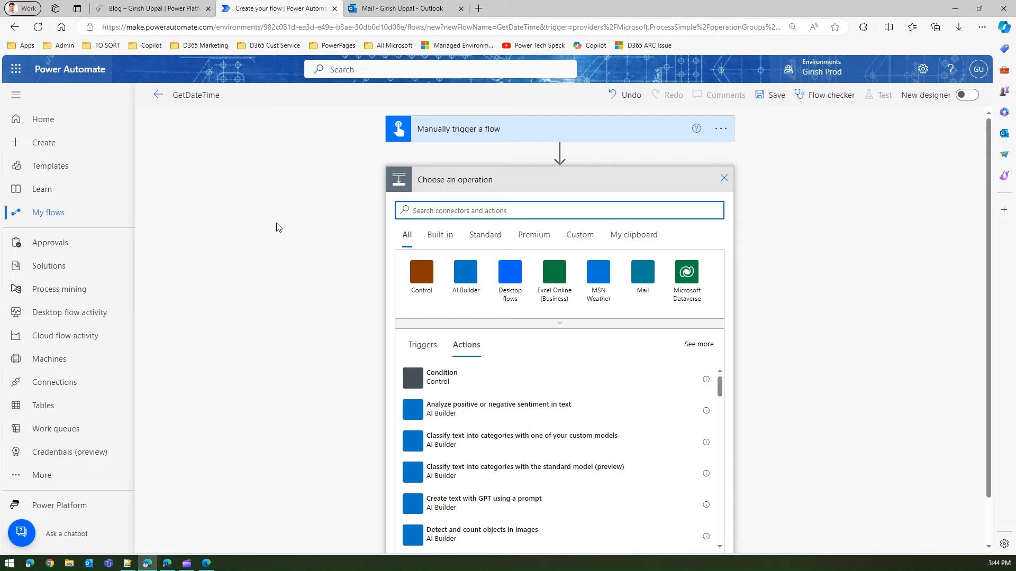
type("send")
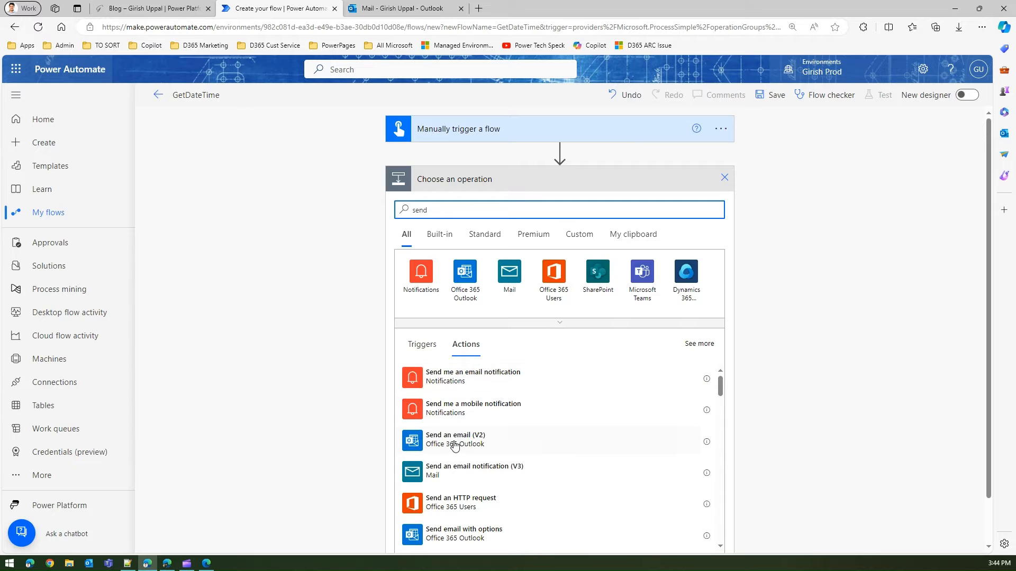
mouse_move(459, 447)
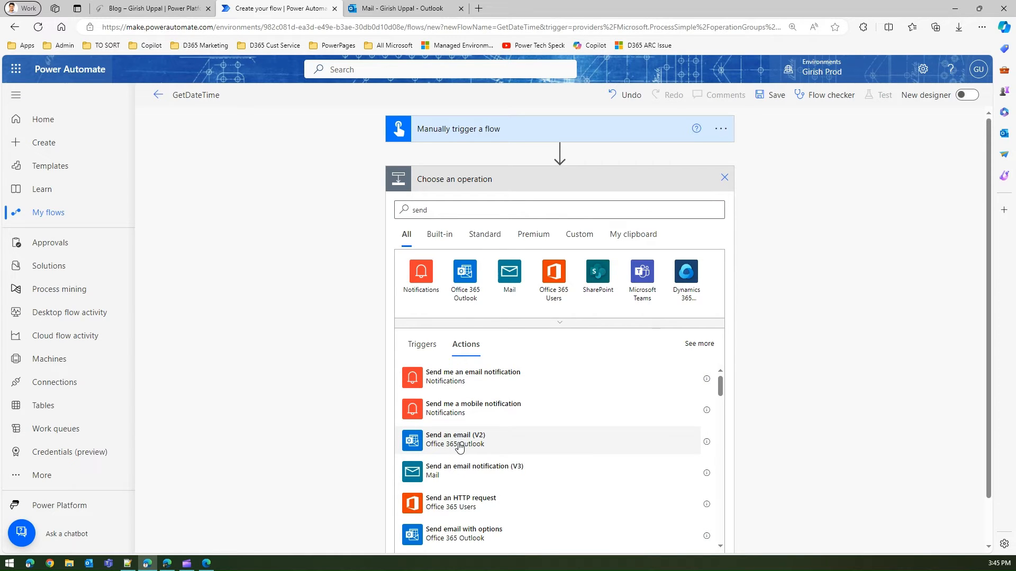
left_click(456, 439)
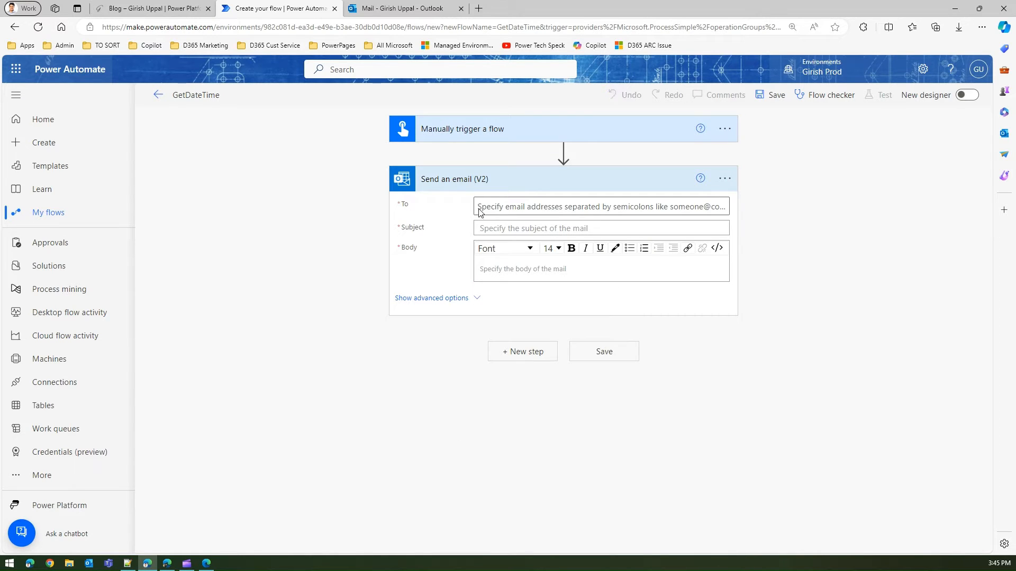
left_click(600, 206)
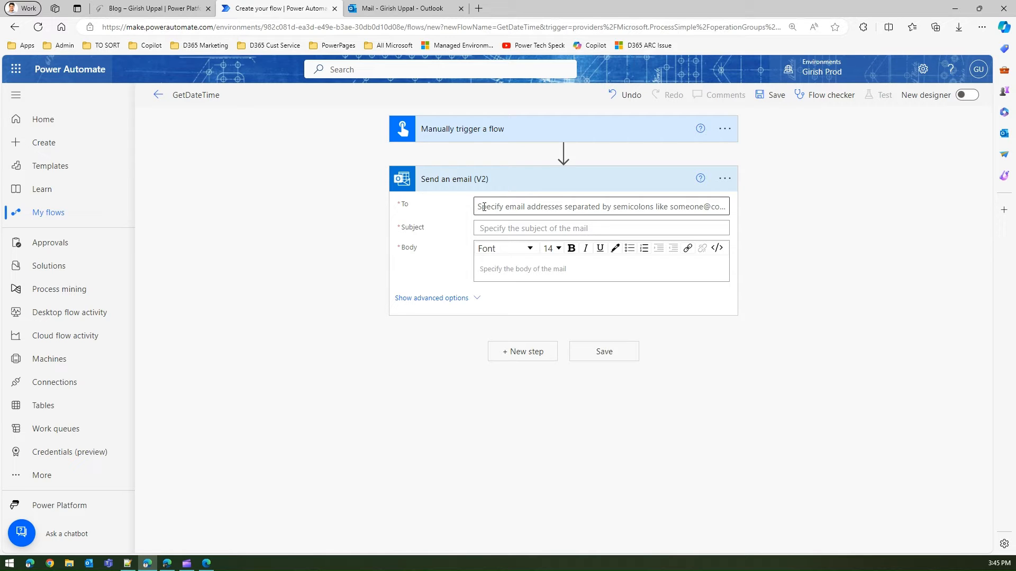
type("g")
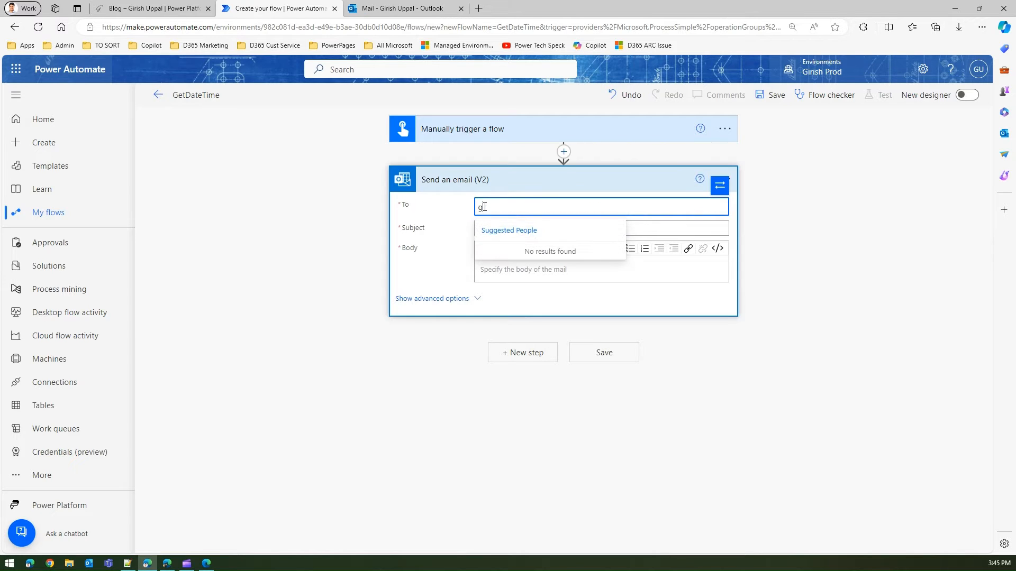
type("Girish Uppal")
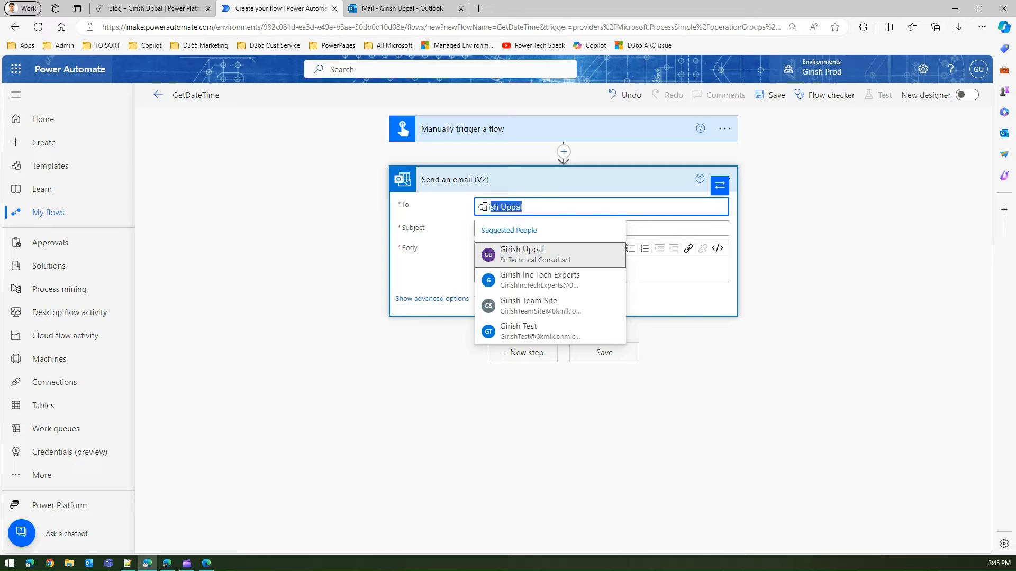
left_click(520, 253)
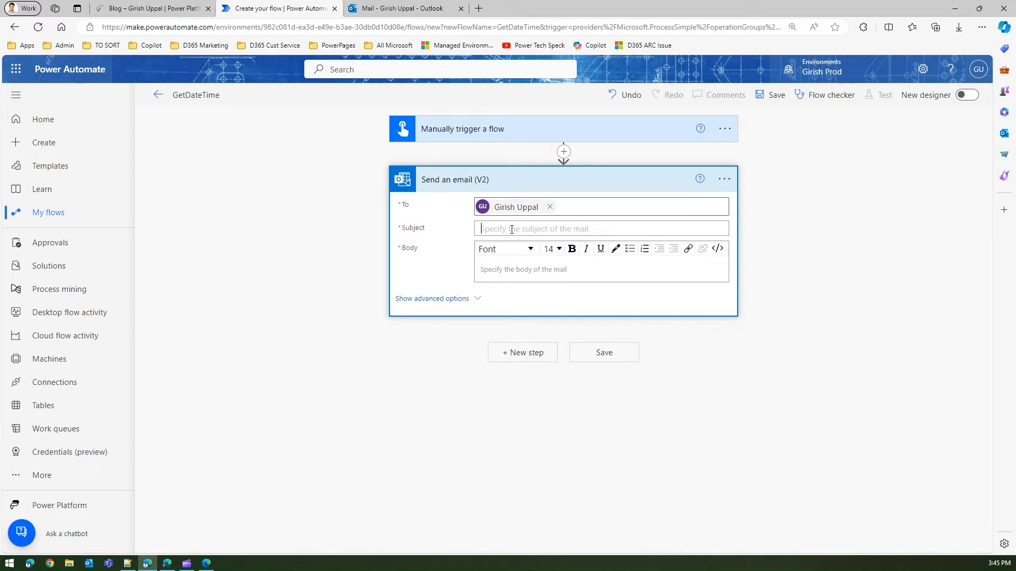
type("Date Time Test")
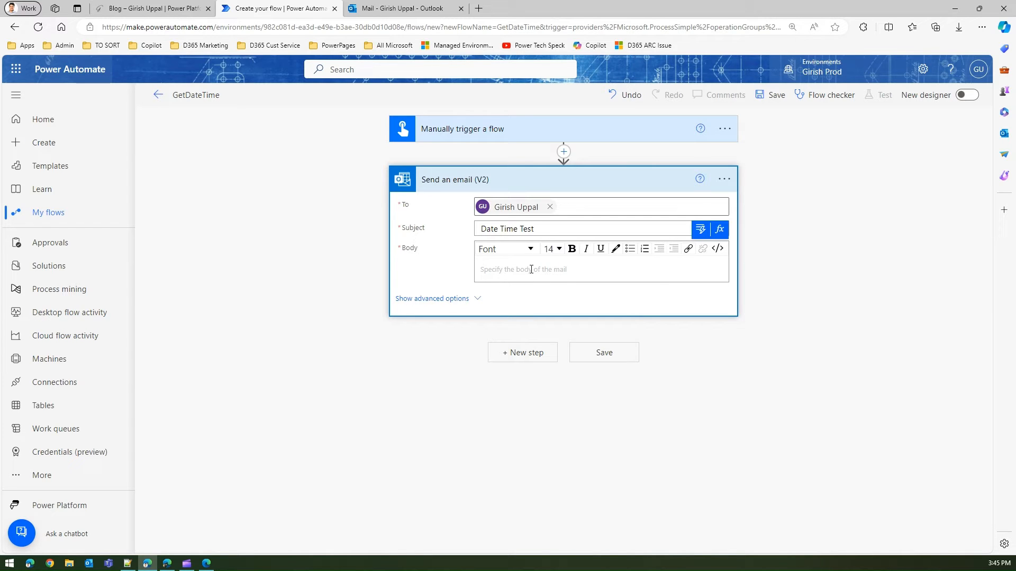
type("Test")
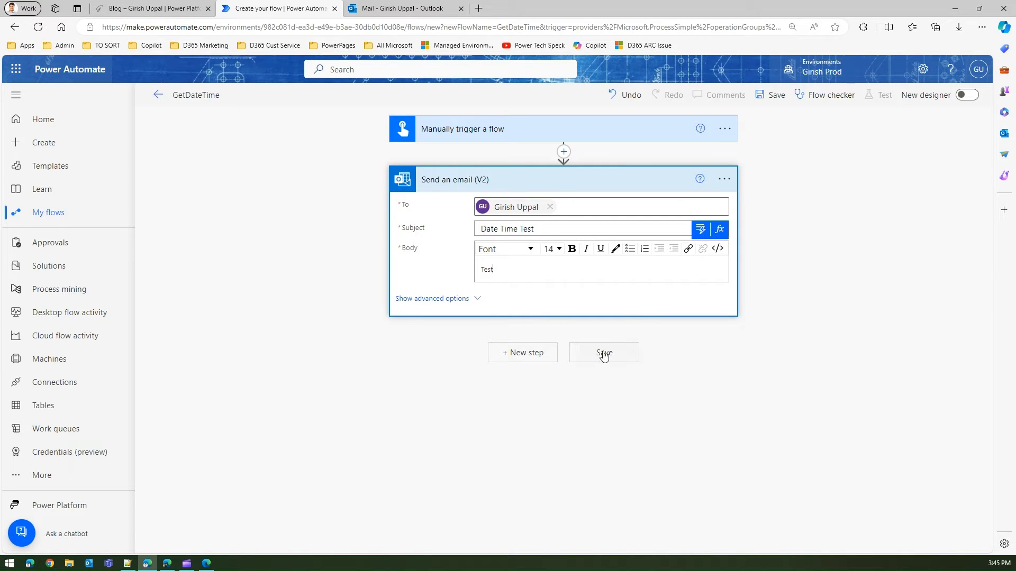
left_click(603, 352)
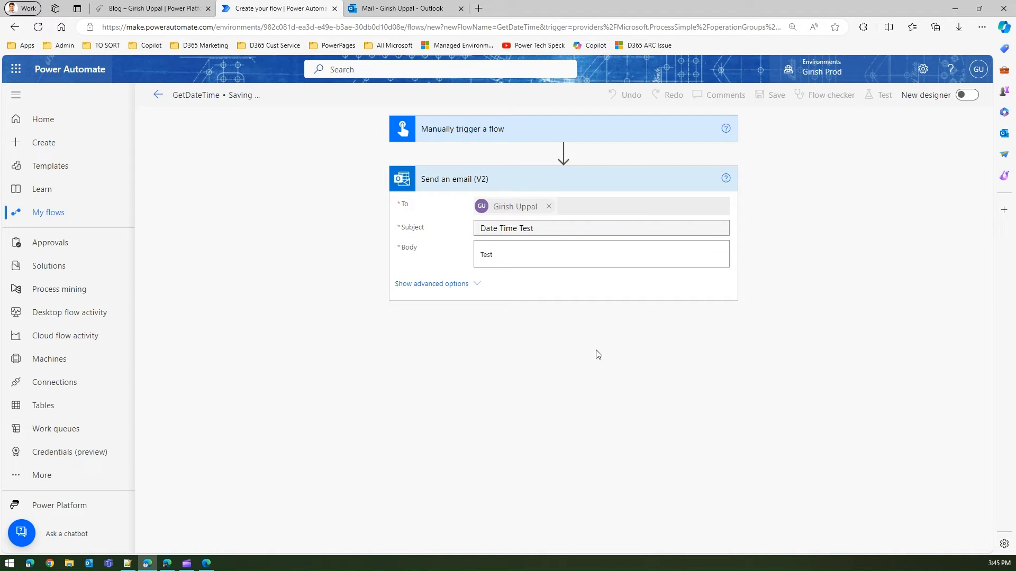
mouse_move(584, 349)
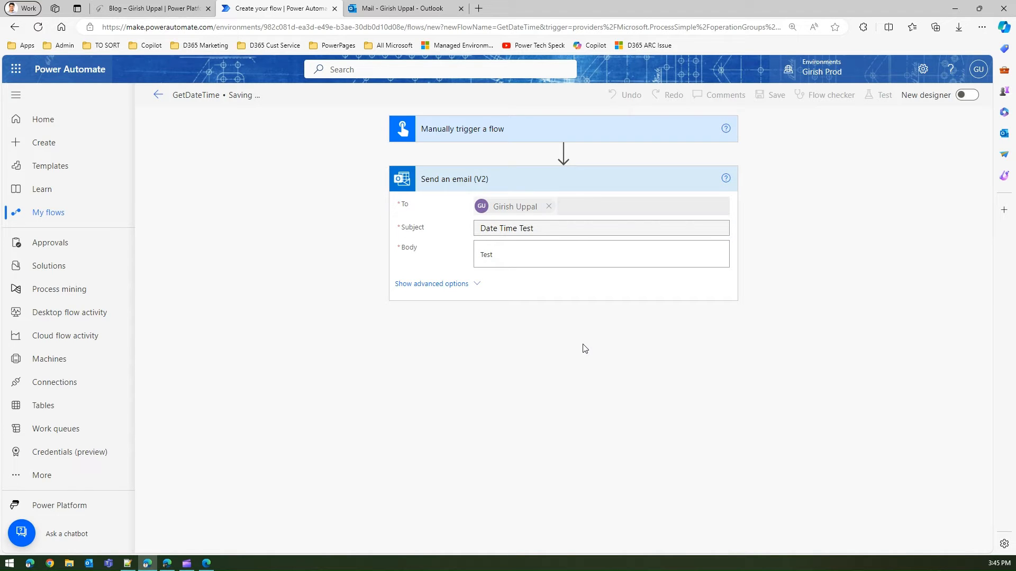
mouse_move(704, 255)
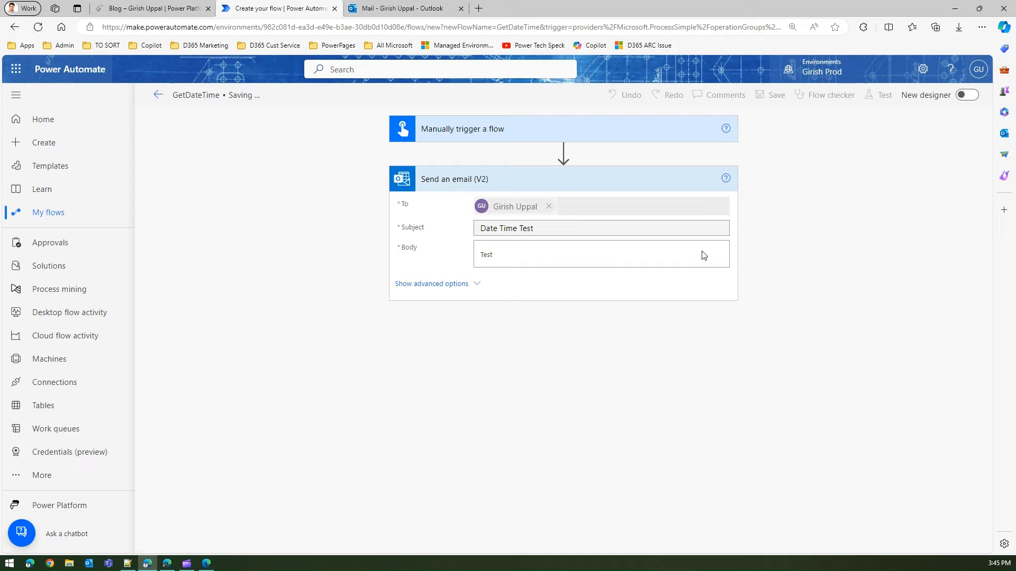
Step: Run a manual test of GetDateTime and check the Date Time Test email in Outlook
left_click(774, 95)
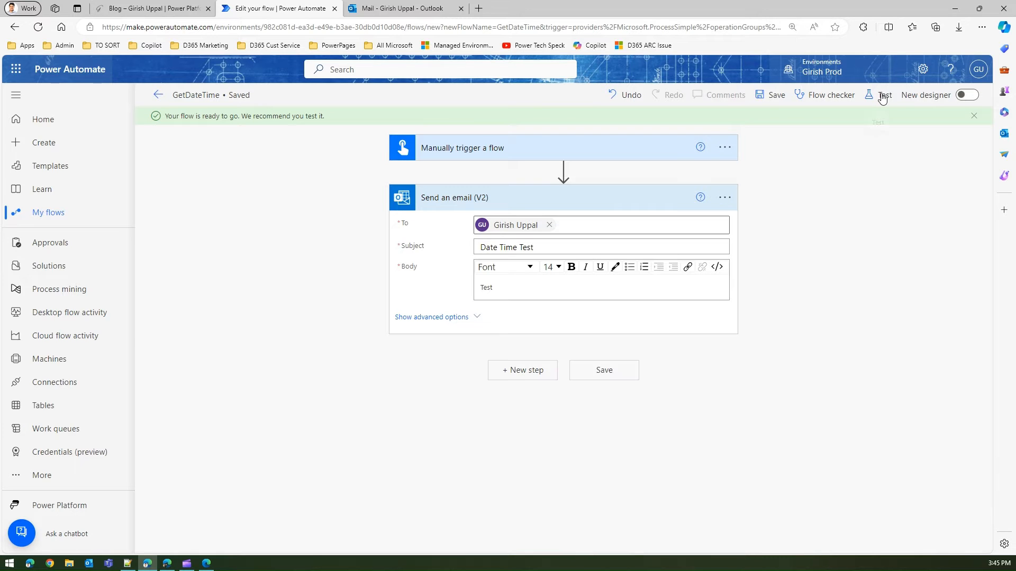
left_click(883, 95)
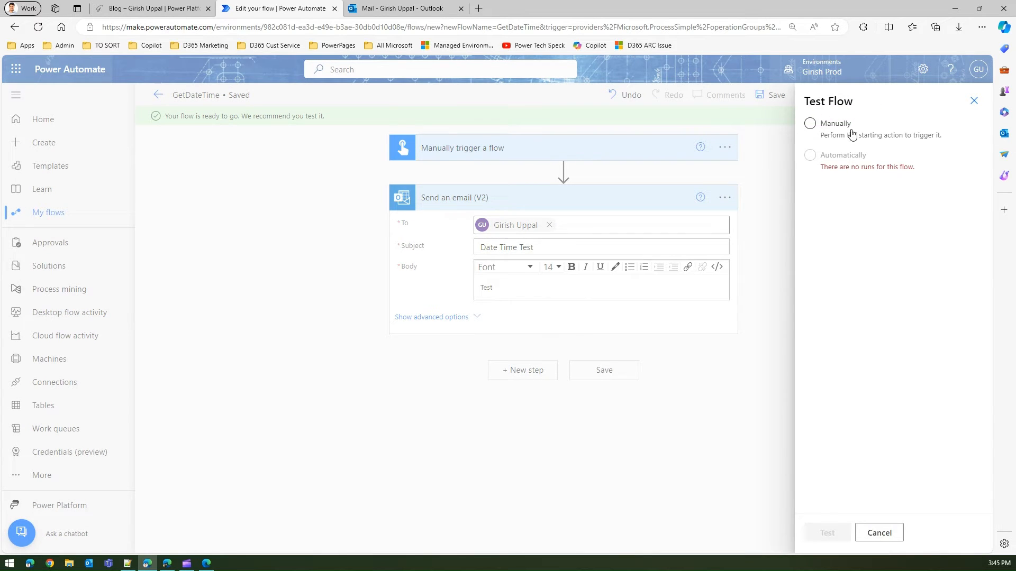
left_click(809, 123)
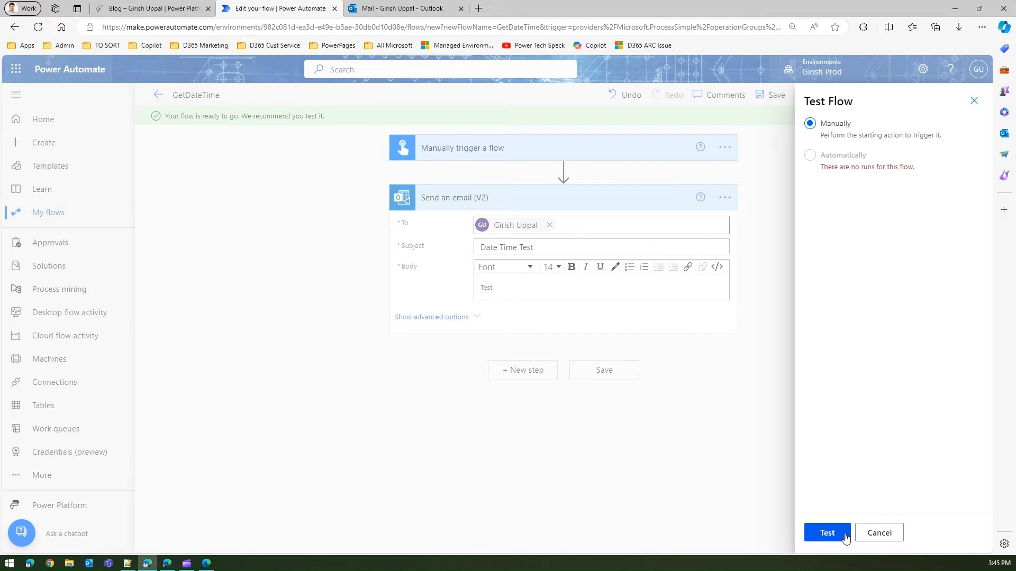
left_click(826, 533)
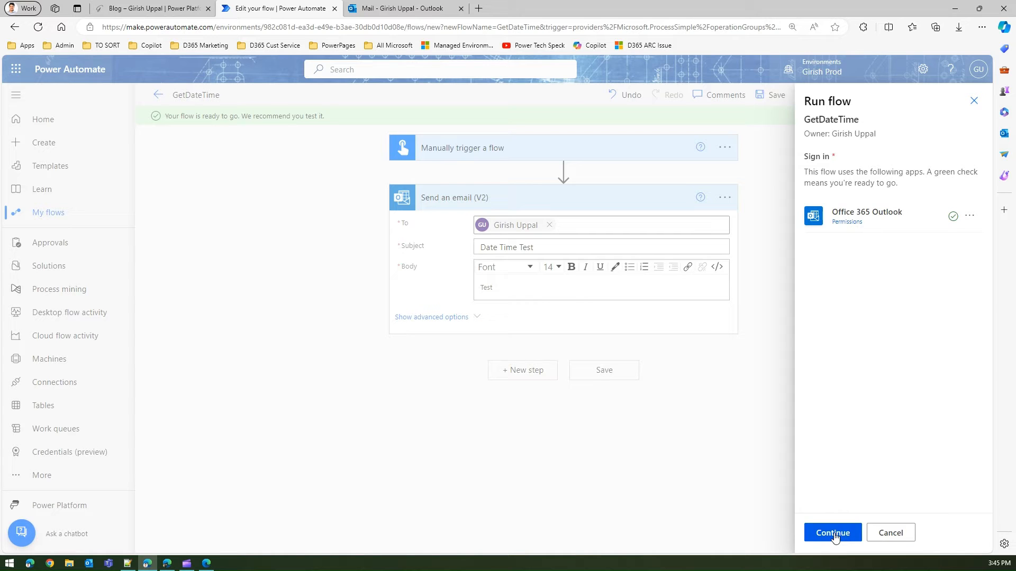
left_click(832, 533)
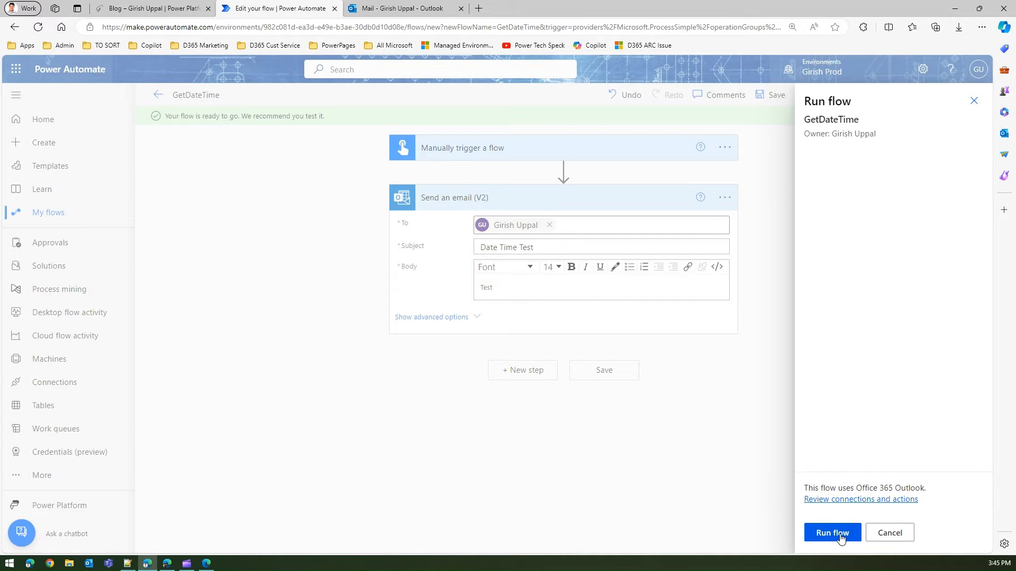
left_click(832, 533)
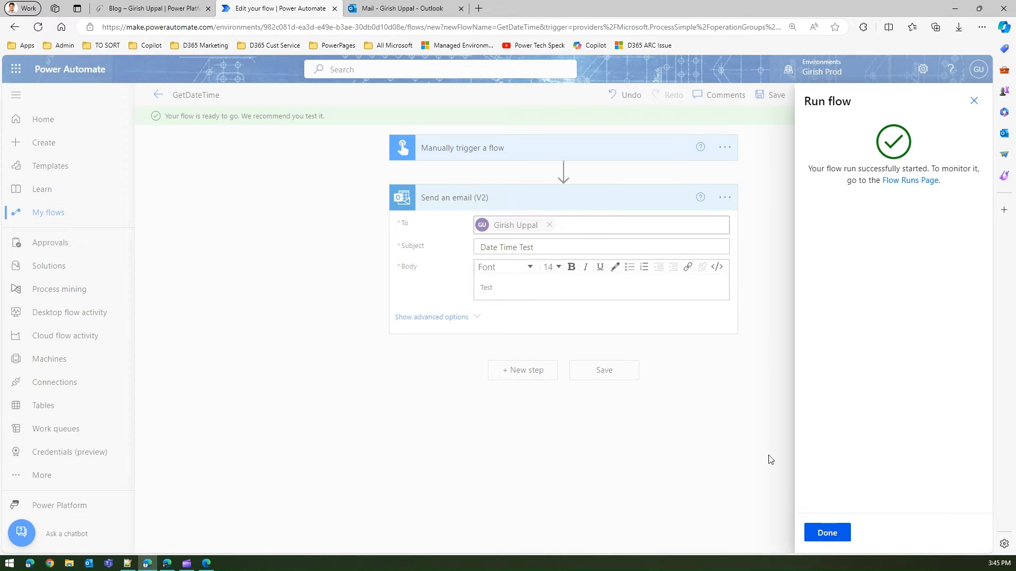
left_click(402, 9)
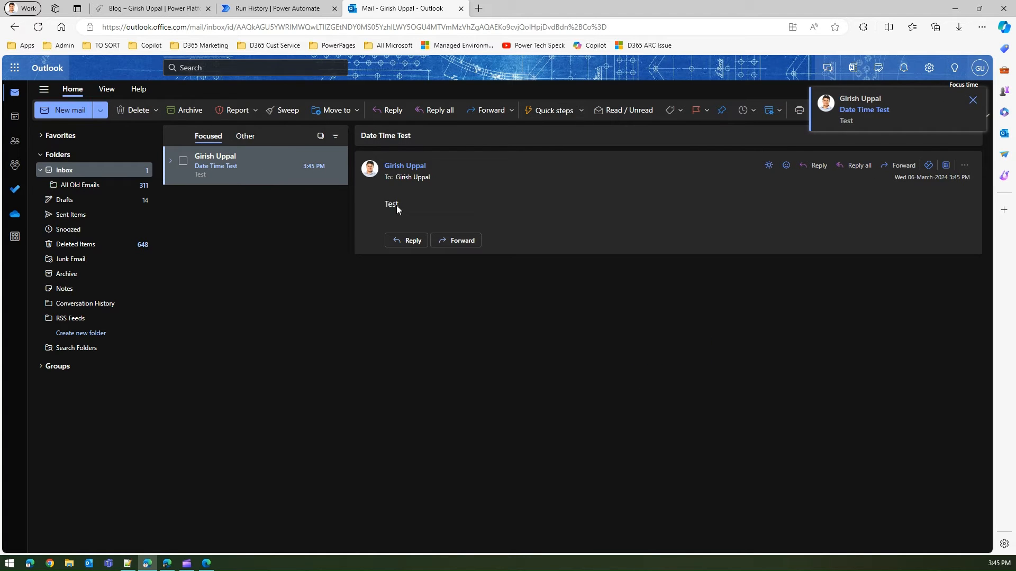
left_click(275, 8)
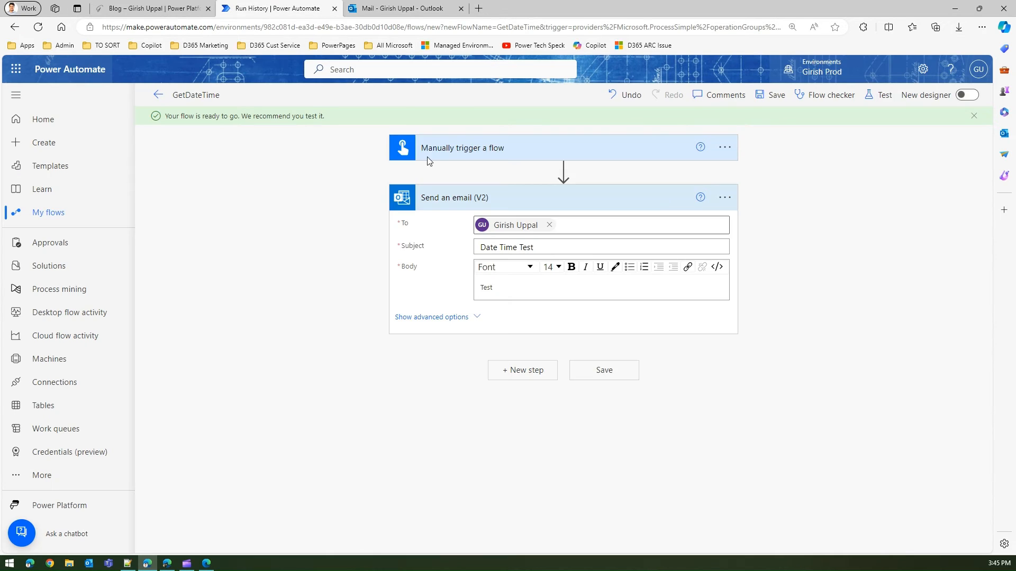
Step: Confirm the latest run succeeded for both steps, then reopen the flow for editing
left_click(882, 95)
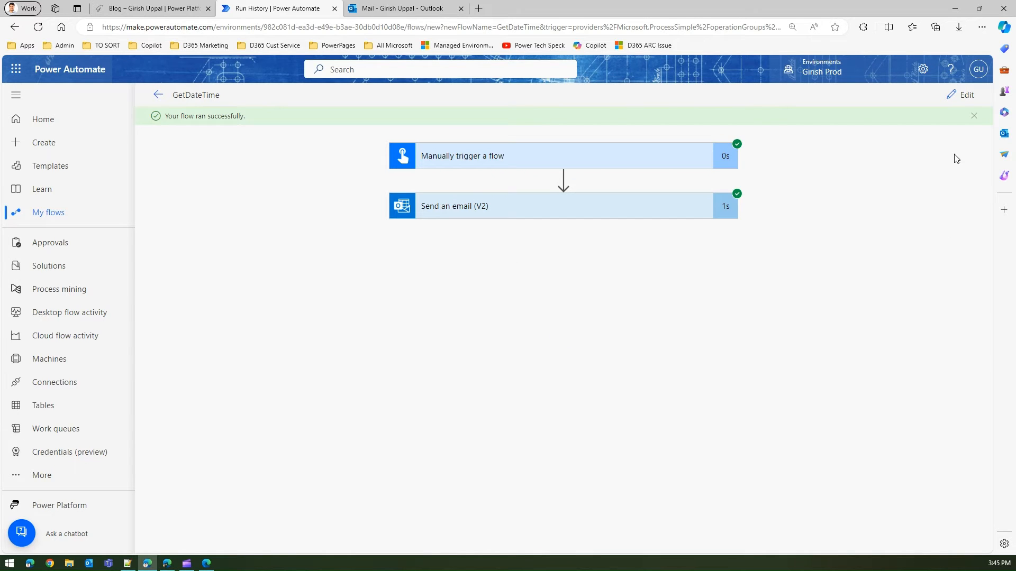
mouse_move(684, 214)
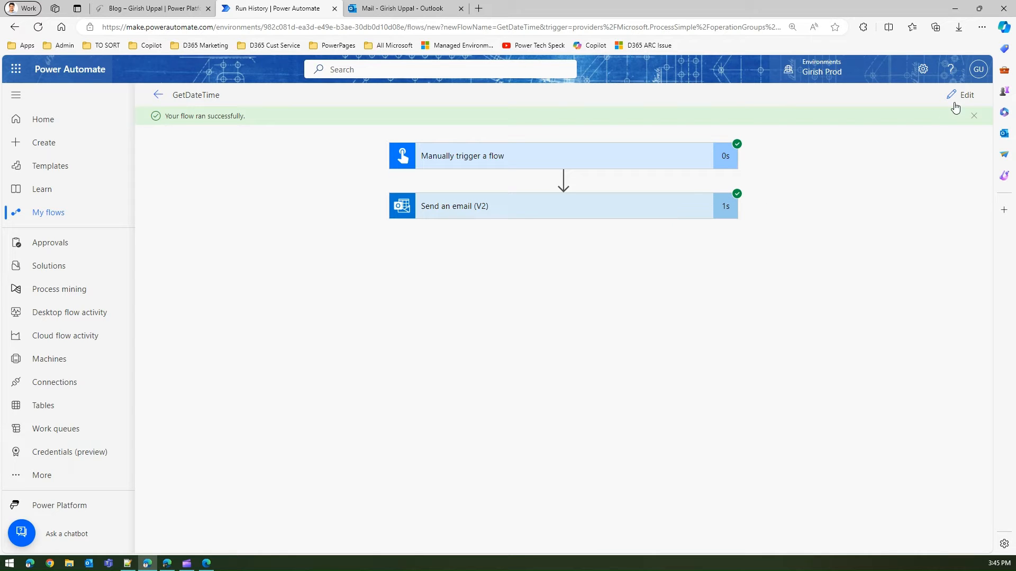
left_click(966, 95)
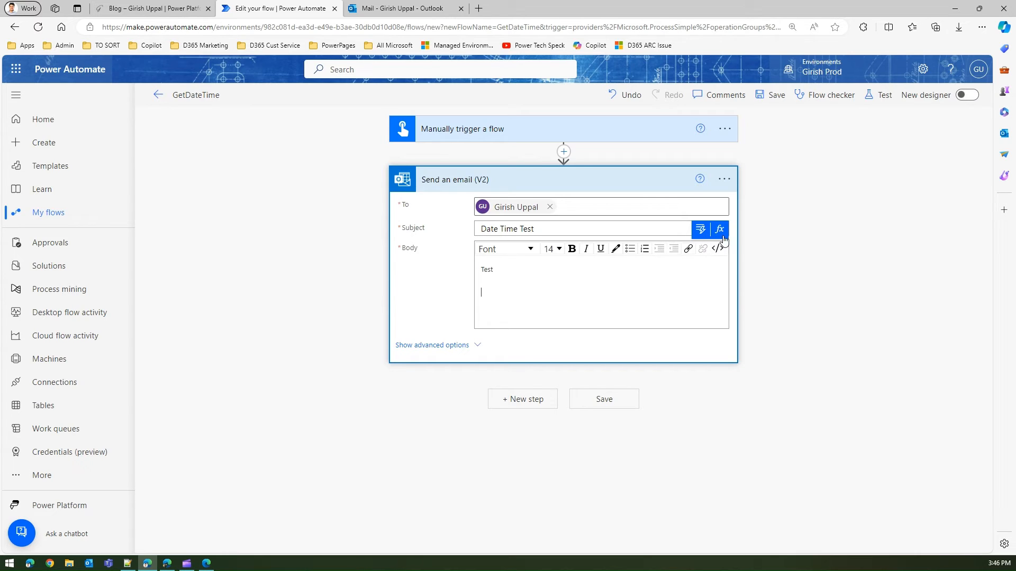
mouse_move(719, 229)
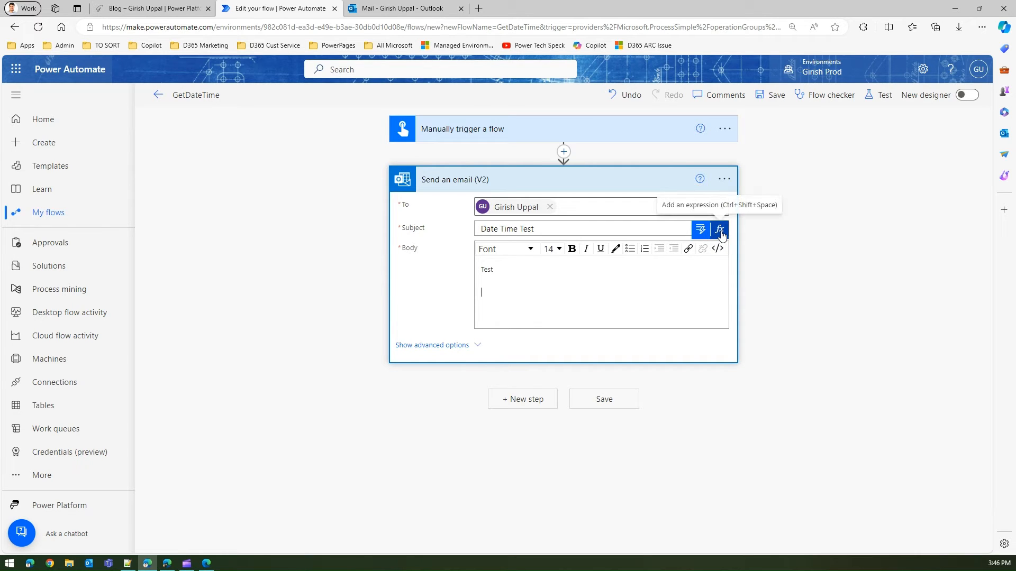
Step: Insert a utcNow() expression and a lowercase utcnow() expression into the email body
left_click(719, 229)
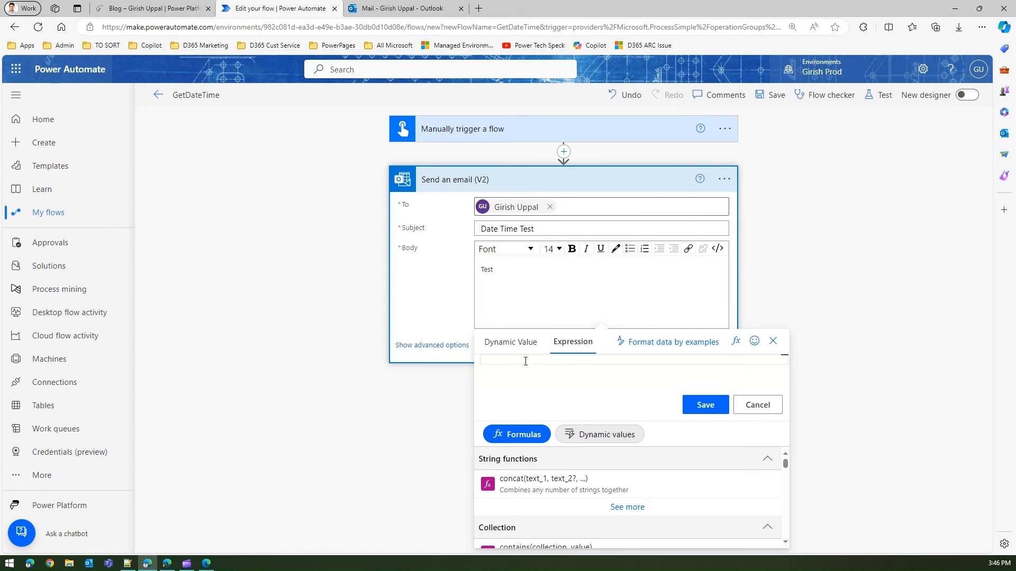
type("u")
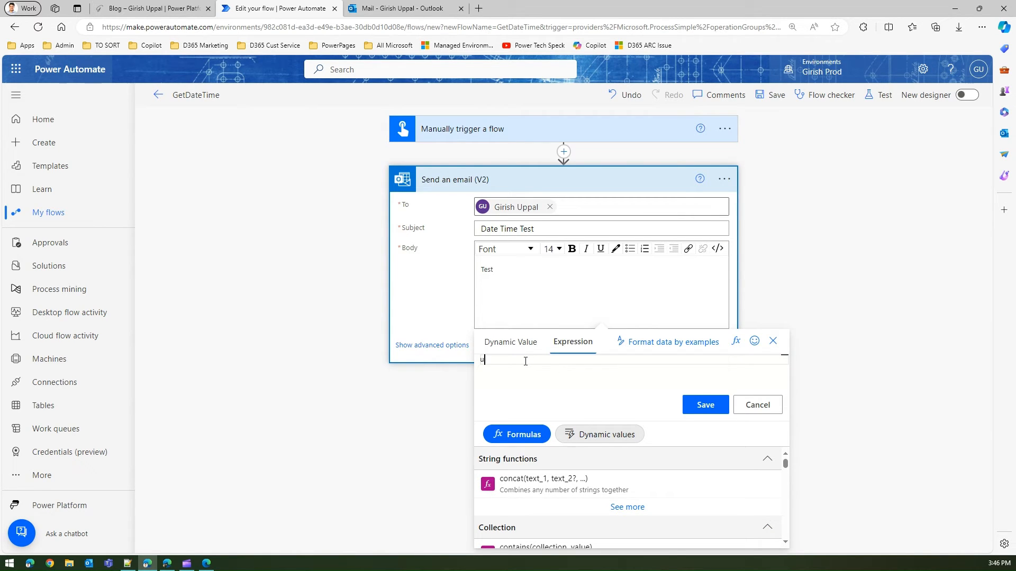
type("tcNow(")
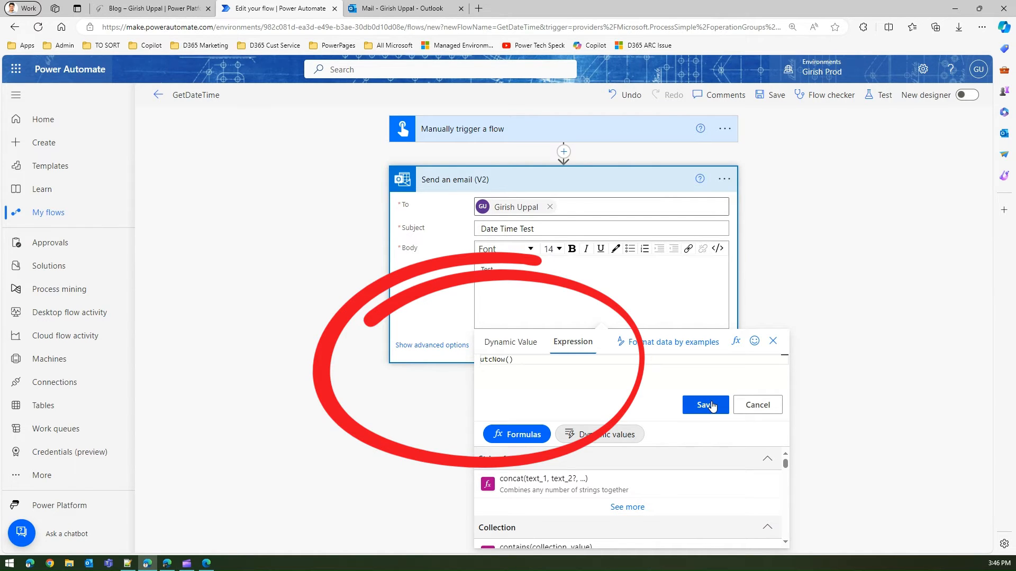
left_click(705, 404)
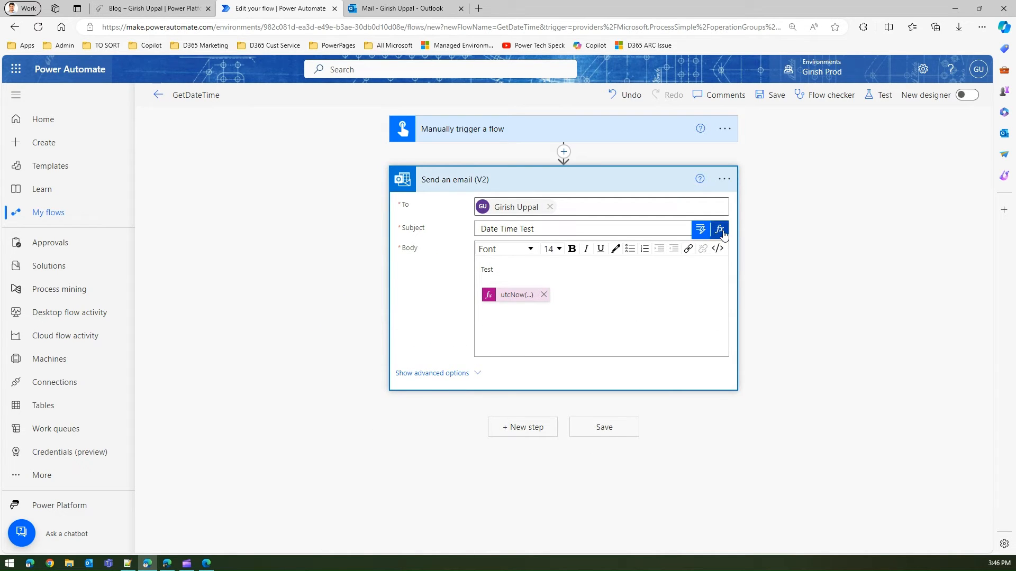
left_click(719, 228)
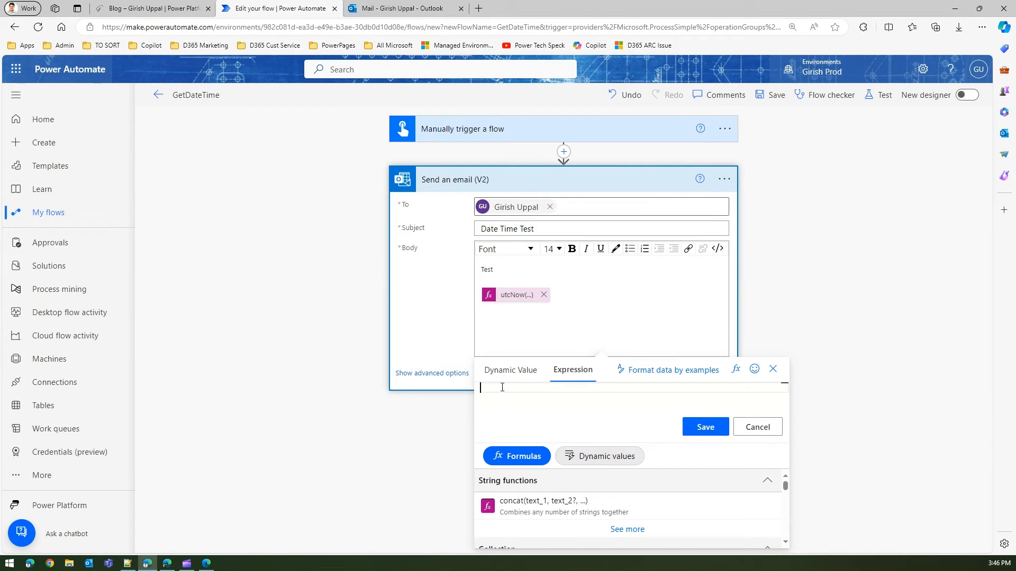
type("utcnow(")
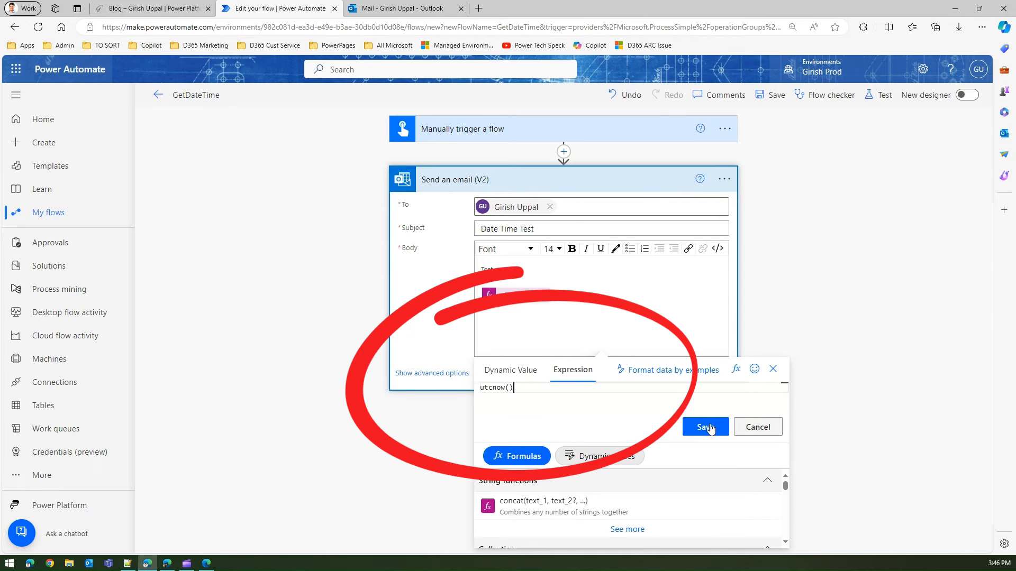
left_click(705, 427)
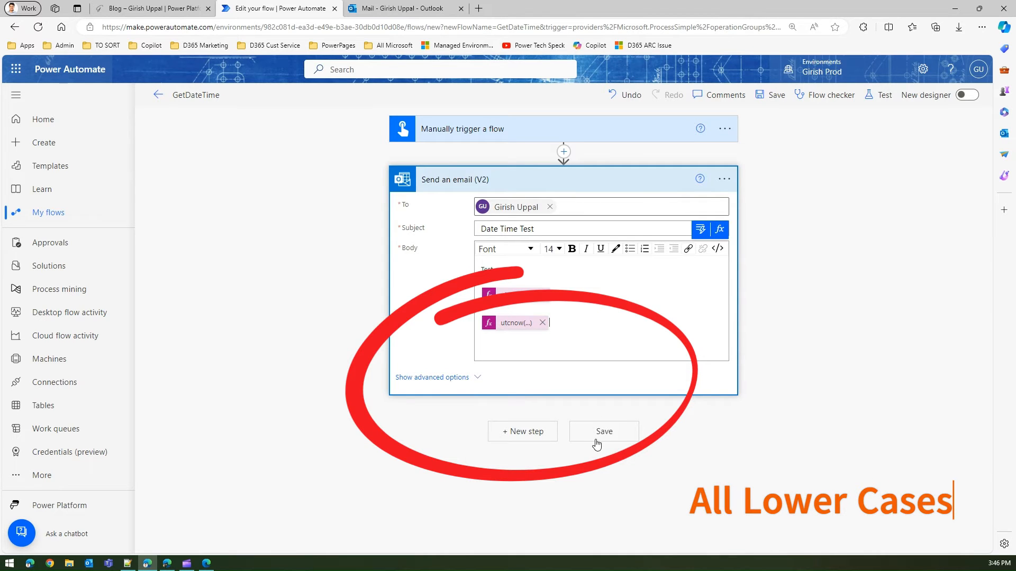
Step: Save the flow with both expressions, run another manual test, and view run history
left_click(602, 431)
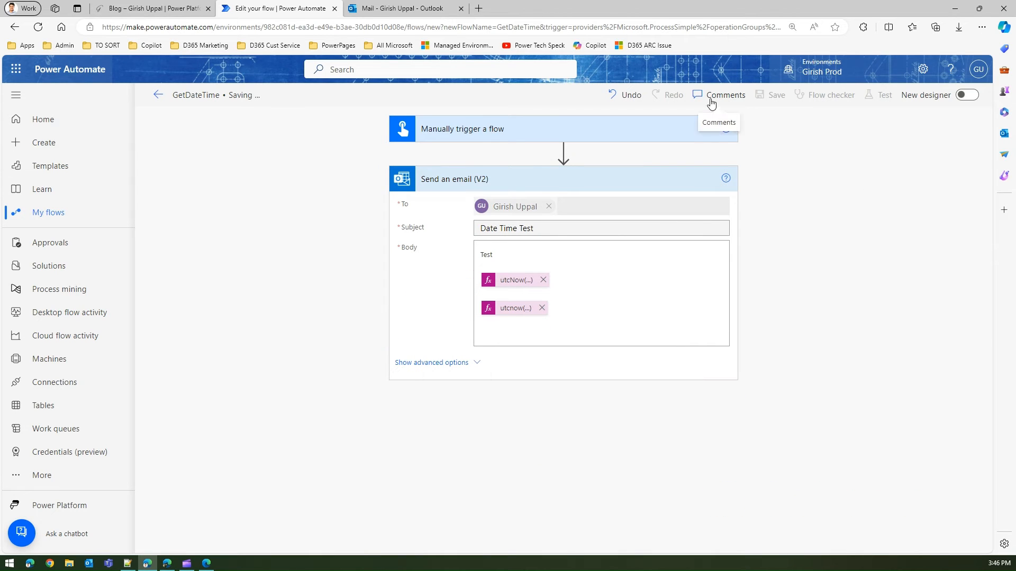
mouse_move(877, 95)
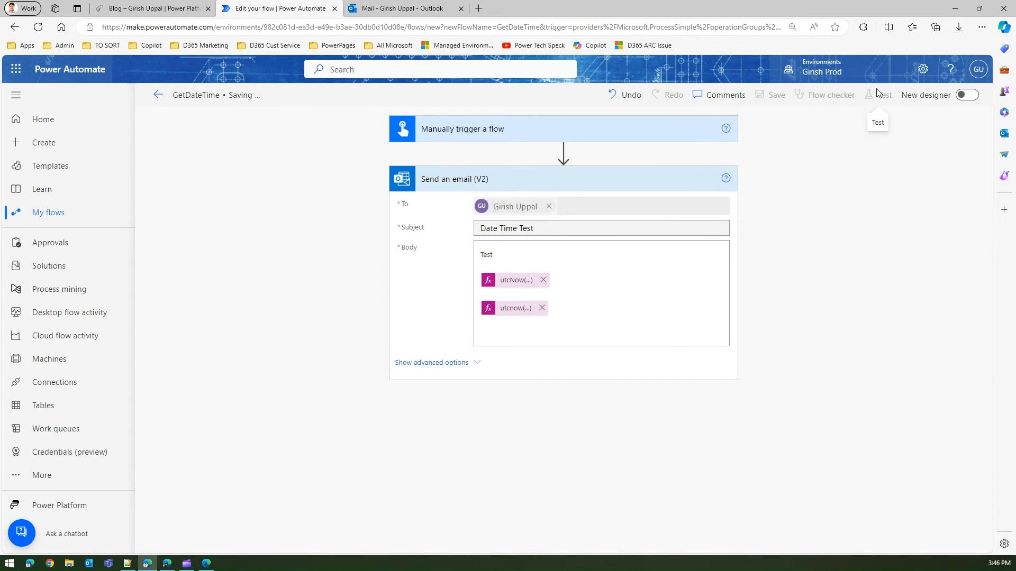
left_click(776, 95)
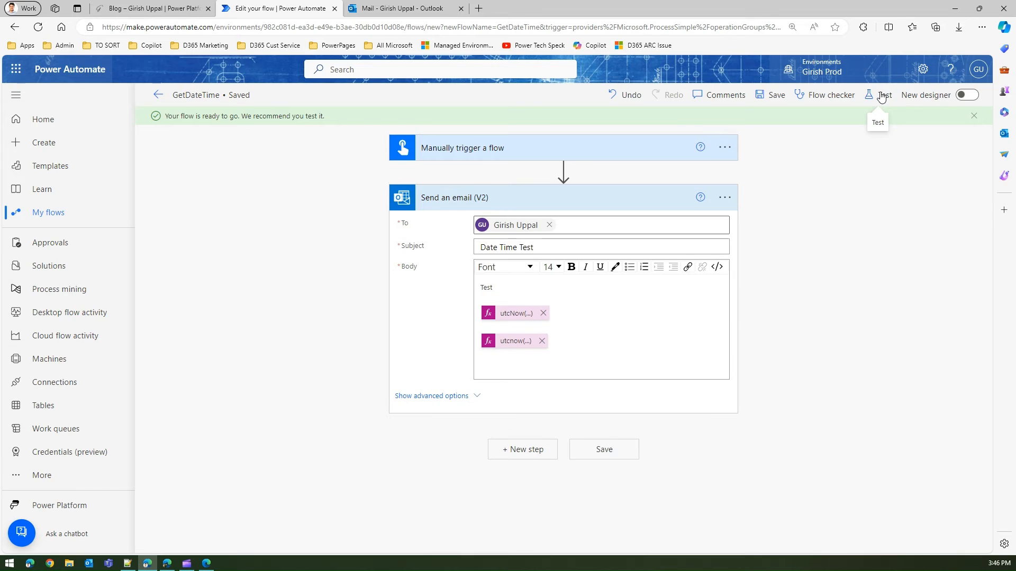
left_click(878, 94)
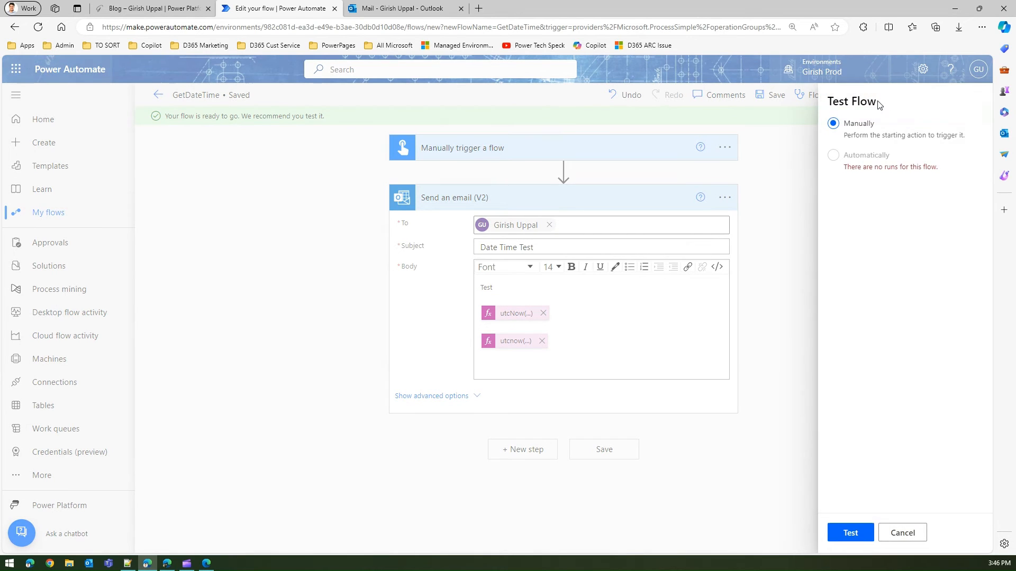
left_click(849, 533)
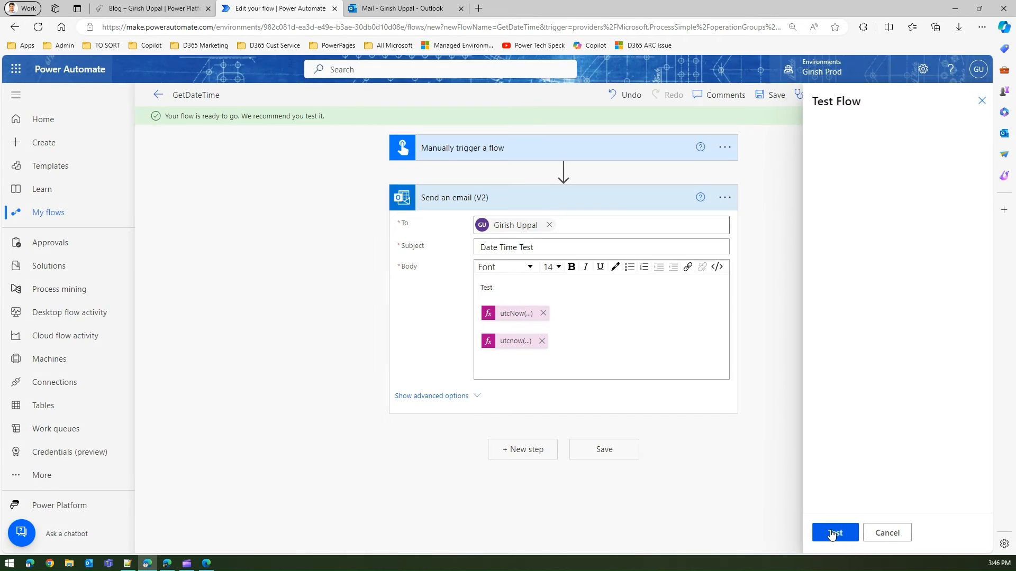
left_click(834, 533)
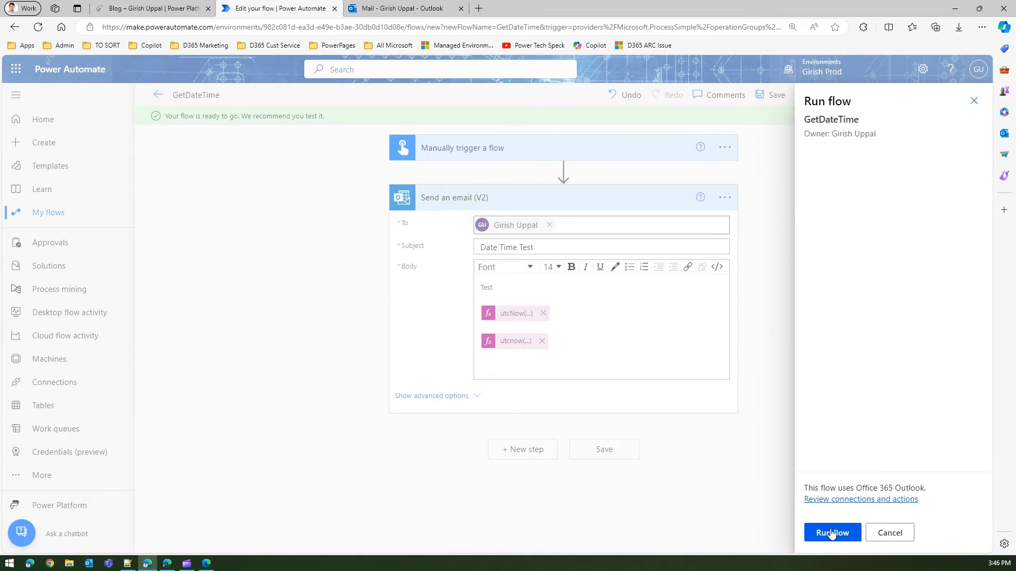
left_click(832, 533)
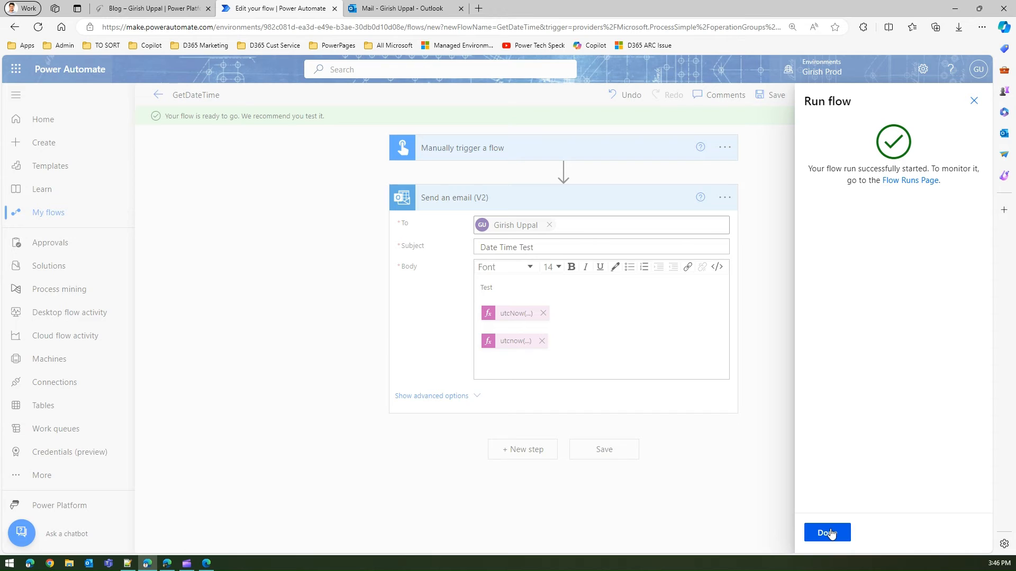
left_click(826, 532)
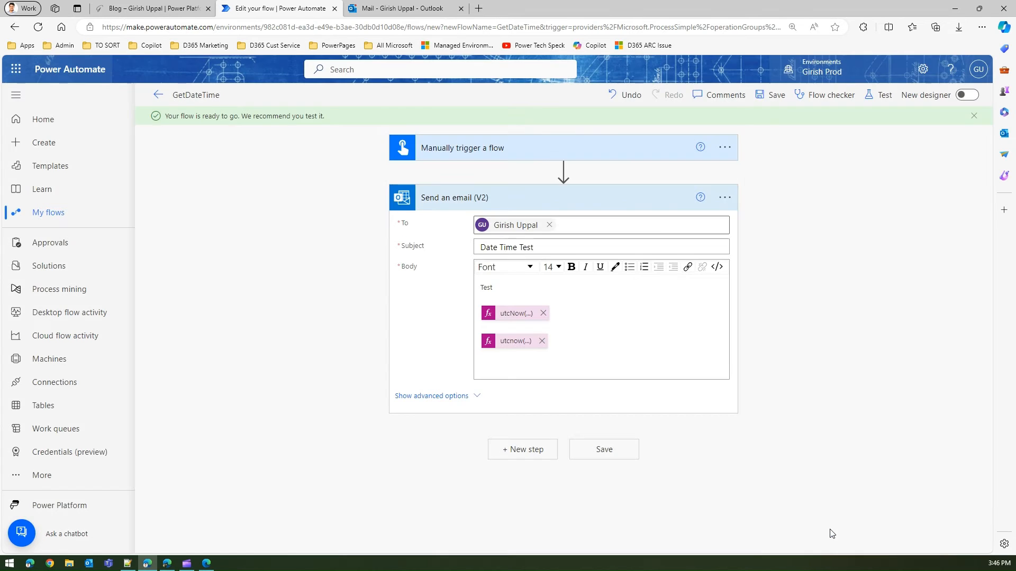
left_click(878, 94)
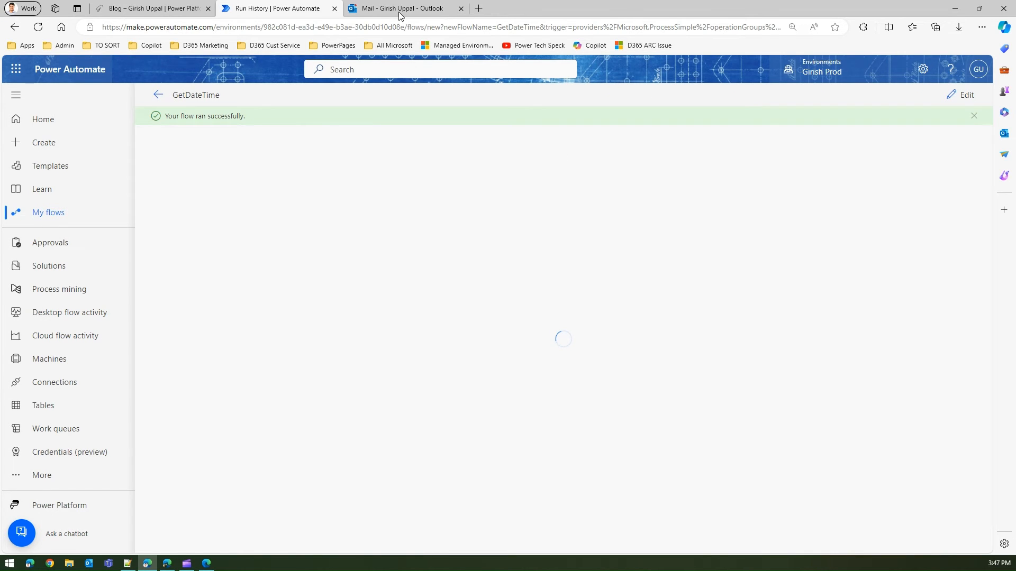
mouse_move(401, 8)
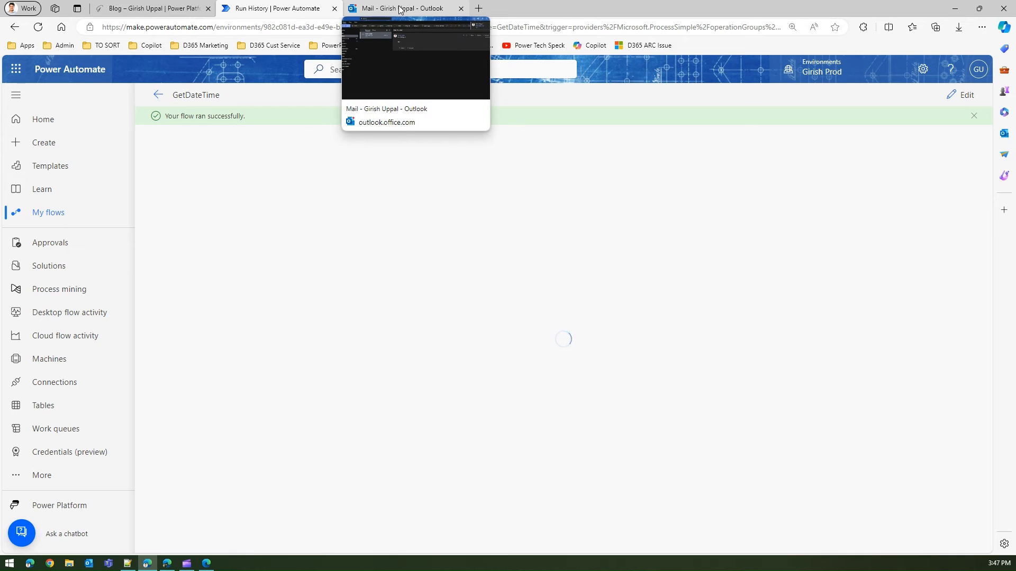
Step: Open the newest Date Time Test email and select the 05:46:56 time in the first timestamp
left_click(399, 8)
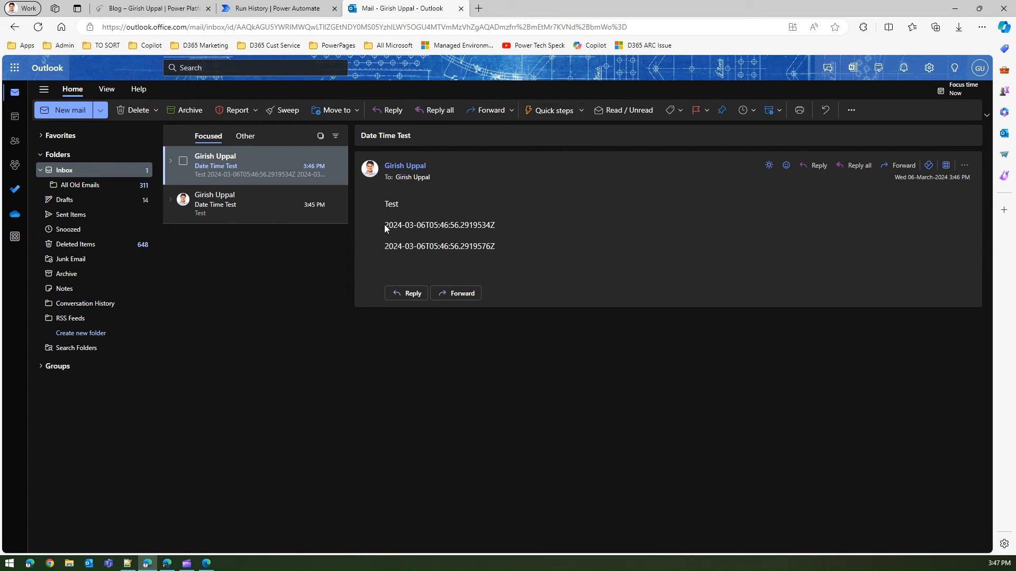
mouse_move(423, 225)
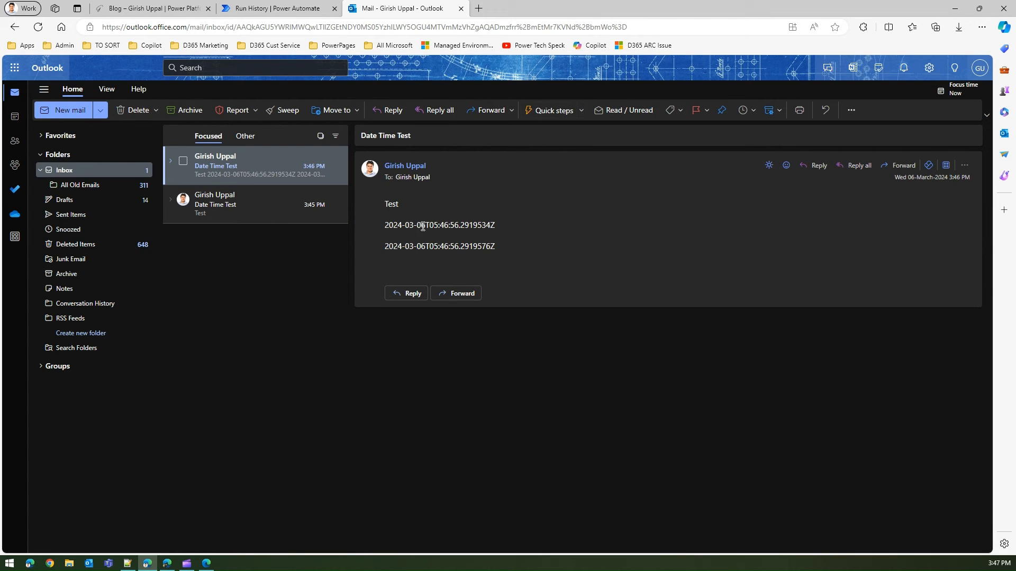
double_click(418, 225)
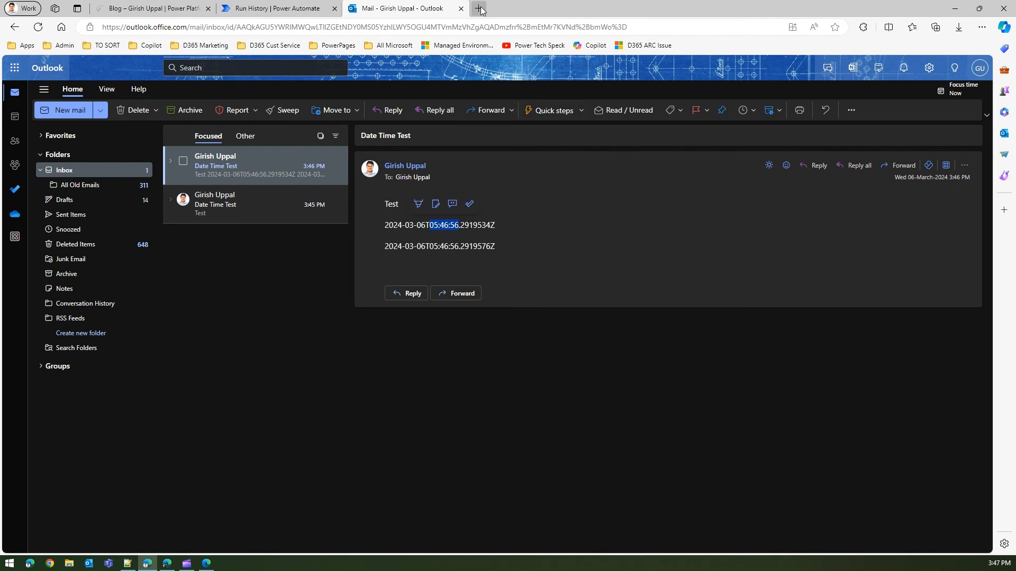
Step: Search Google for 'utc time' (5:47 am, 6 March 2024) and return to the mailbox
left_click(480, 9)
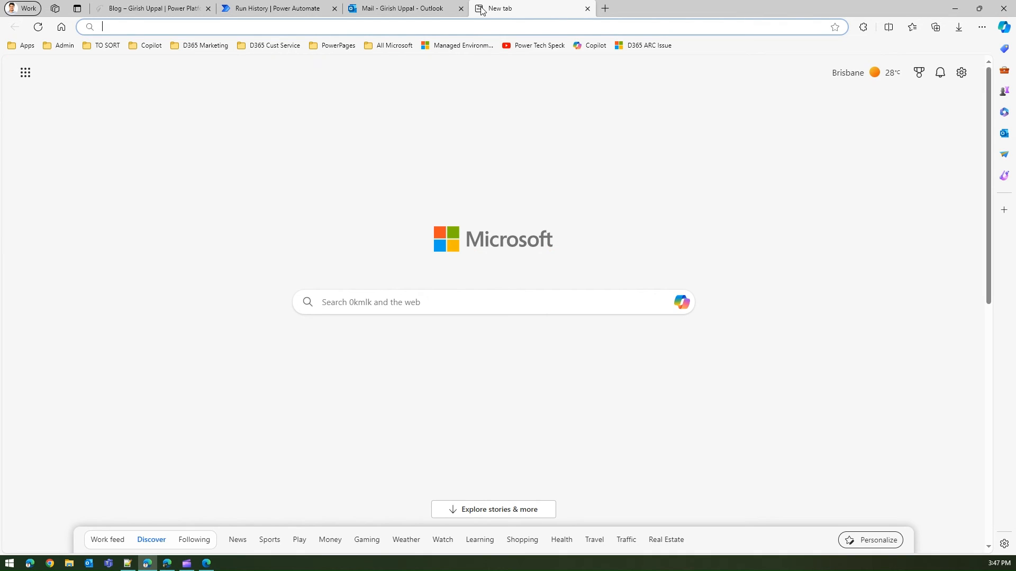
type("utc t")
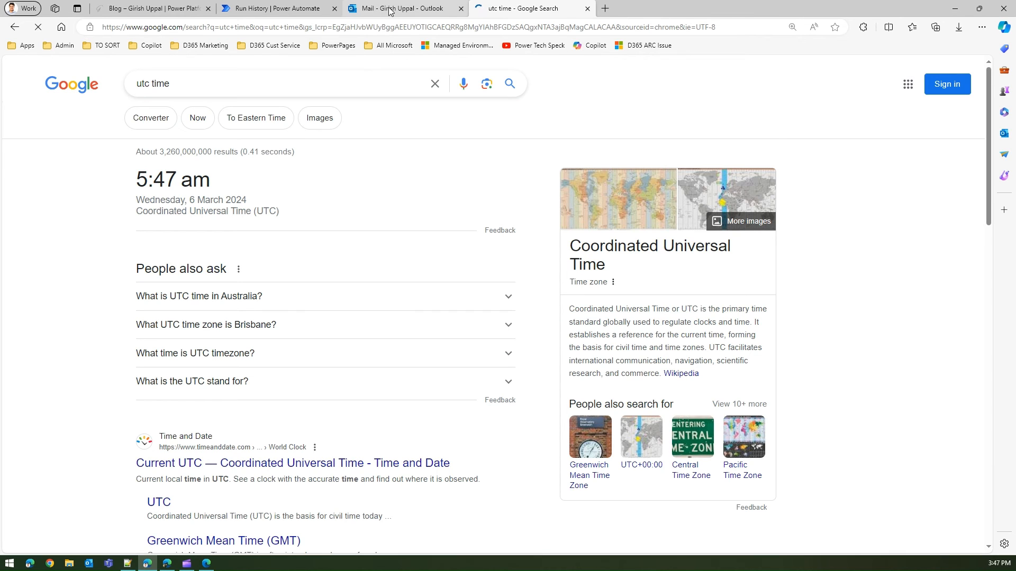
left_click(401, 8)
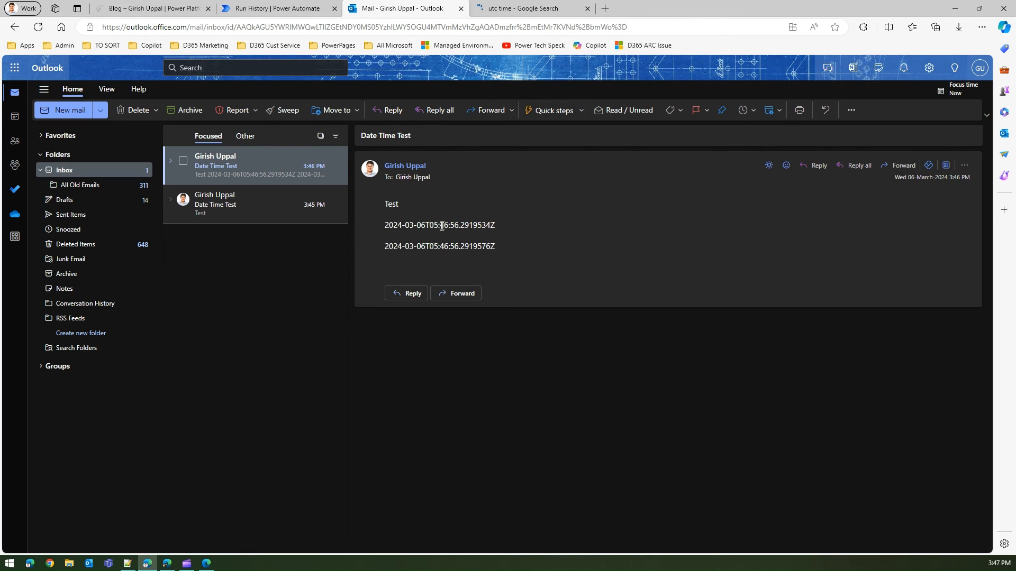
double_click(441, 225)
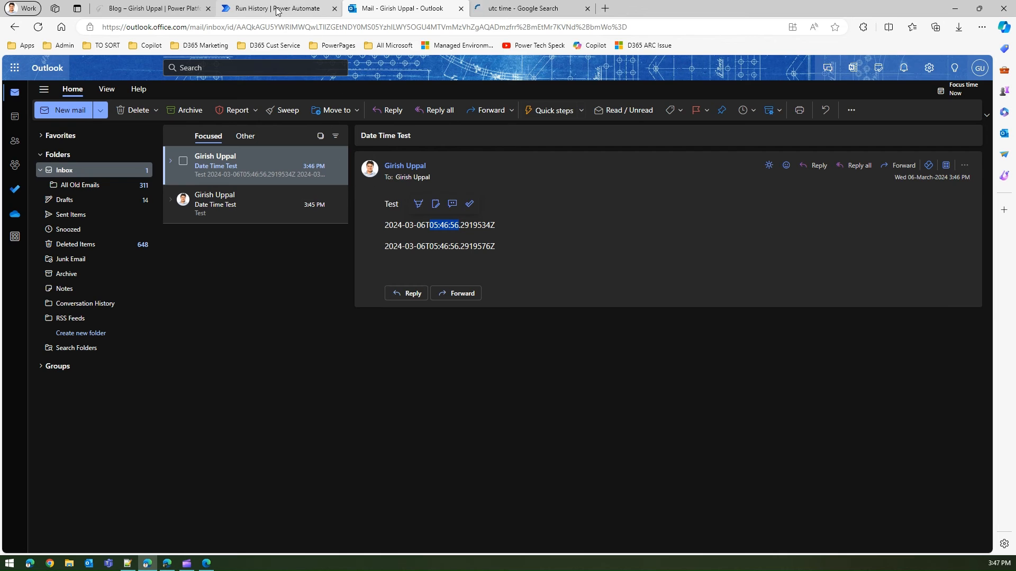
mouse_move(278, 8)
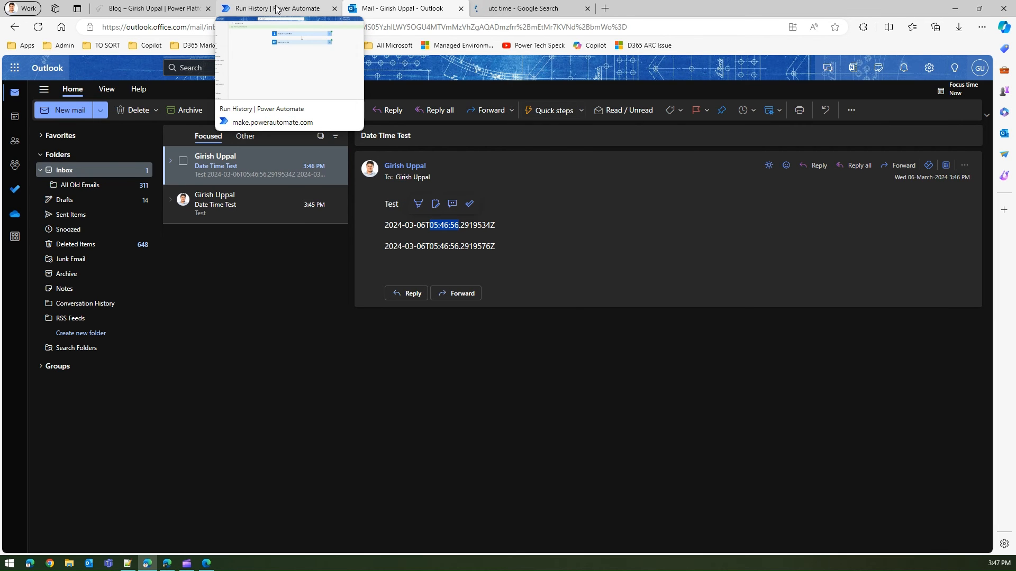
Step: Return to the GetDateTime flow's run history showing both steps succeeded
left_click(279, 8)
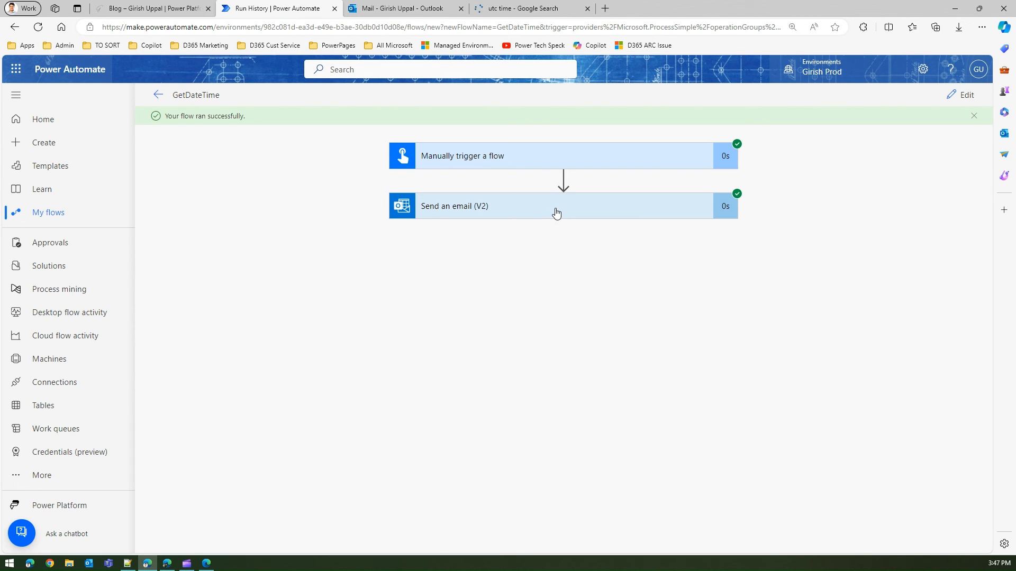
mouse_move(563, 206)
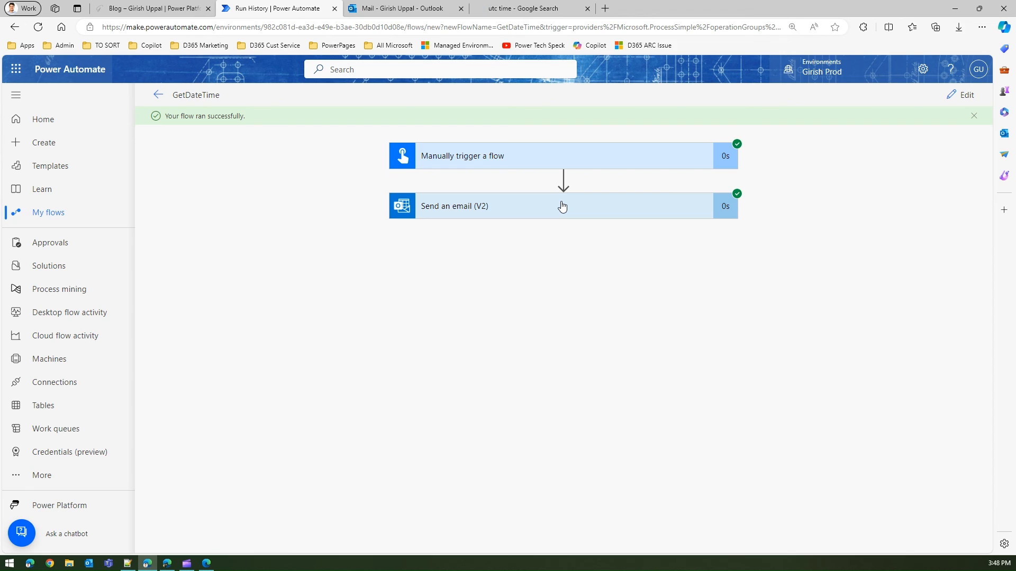
mouse_move(579, 208)
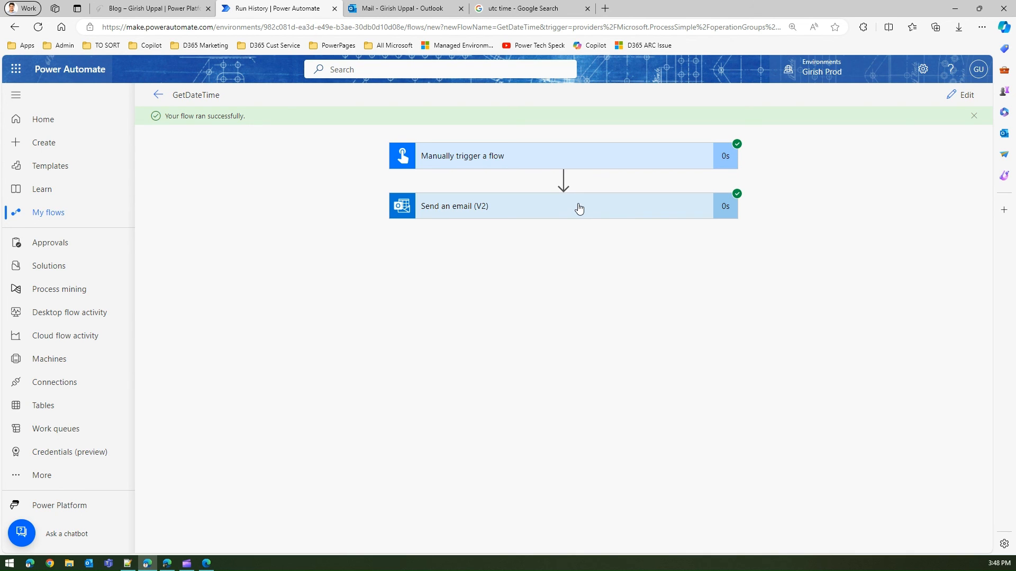
mouse_move(572, 206)
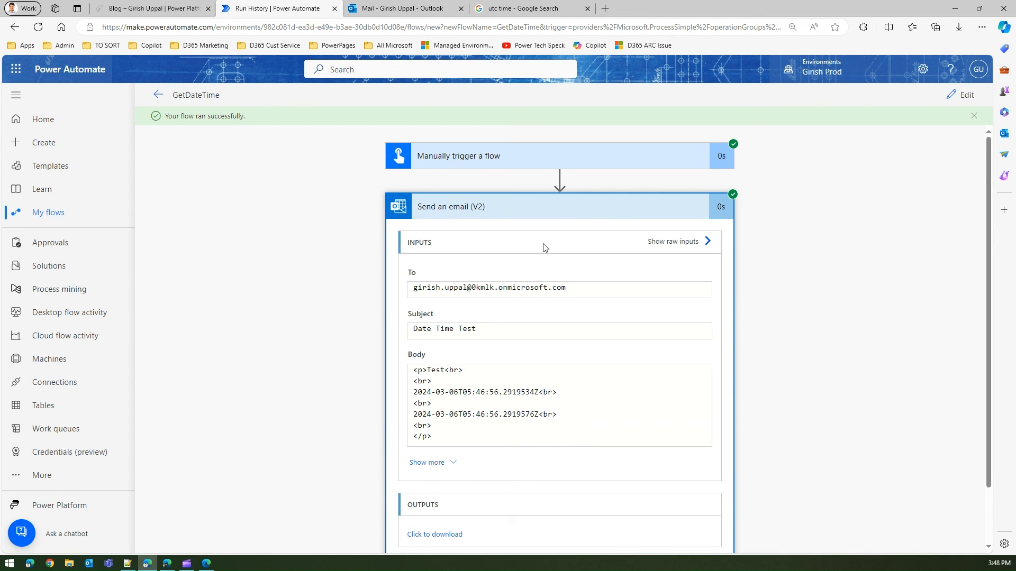
mouse_move(559, 249)
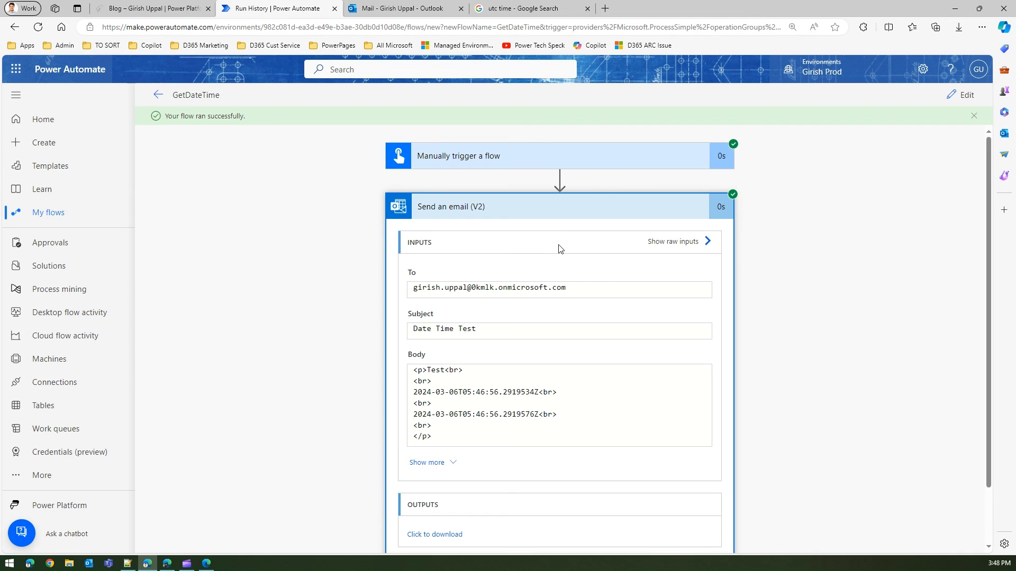
mouse_move(507, 161)
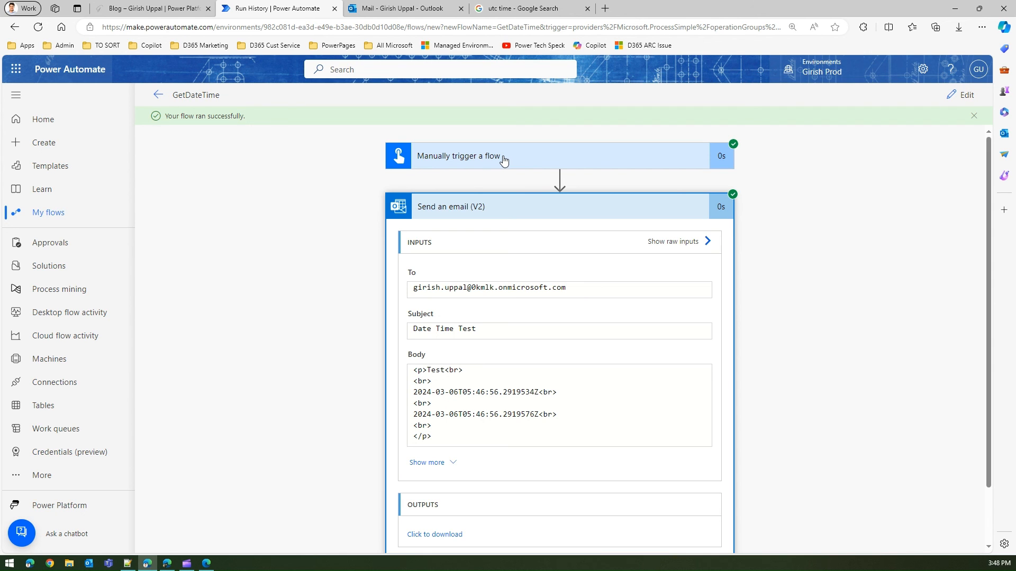
mouse_move(976, 95)
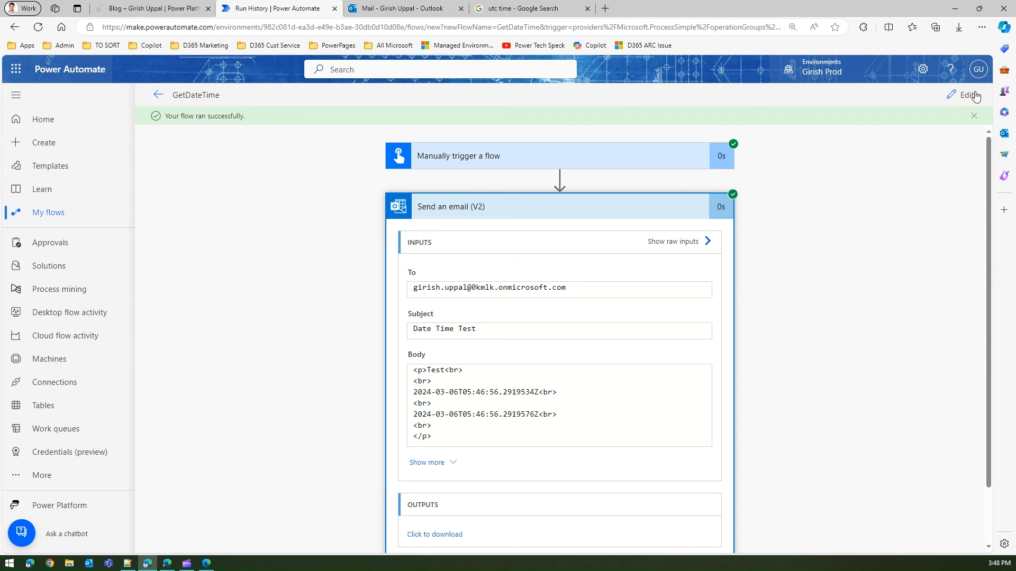